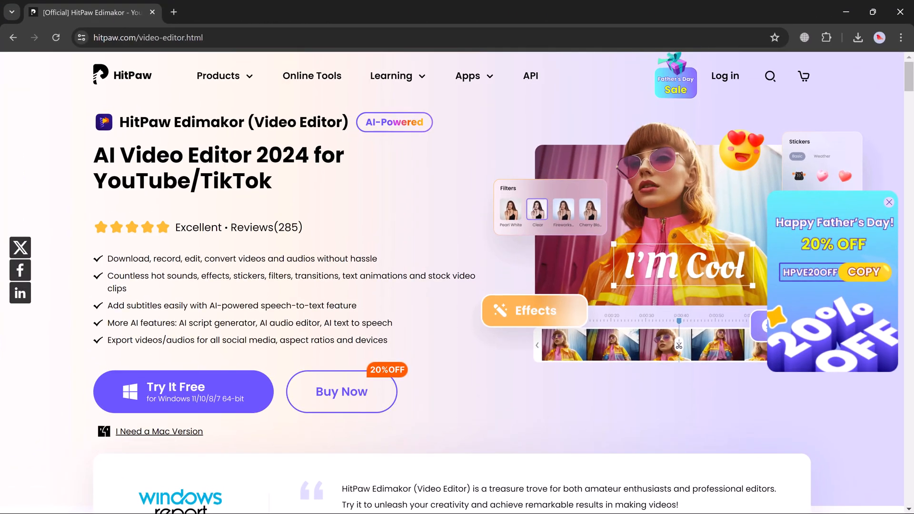
pyautogui.moveTo(863, 149)
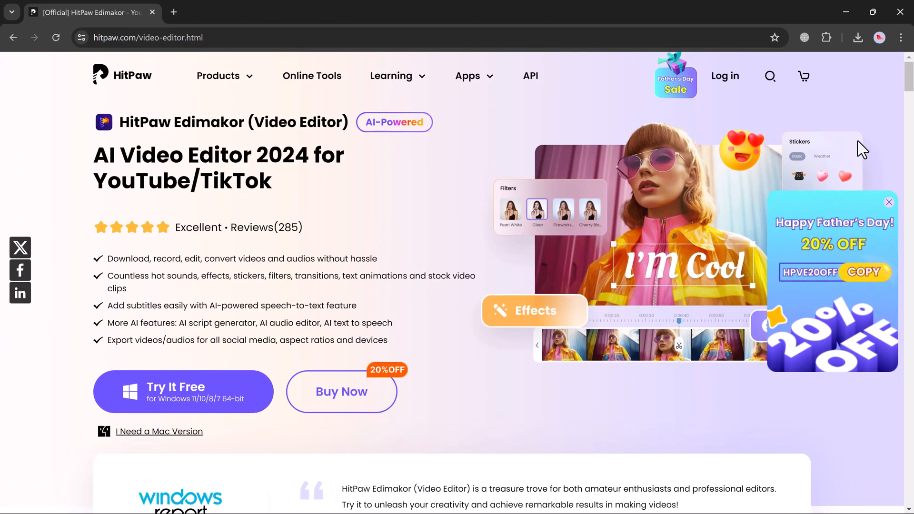
# Create a video project, add a manual 'Default Text' subtitle, preview it, and deselect it
pyautogui.scroll(-3)
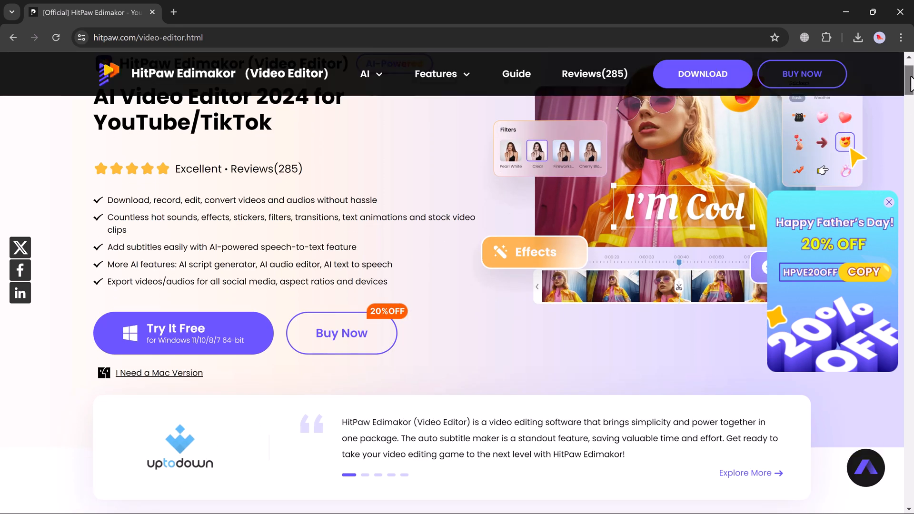
pyautogui.scroll(-3)
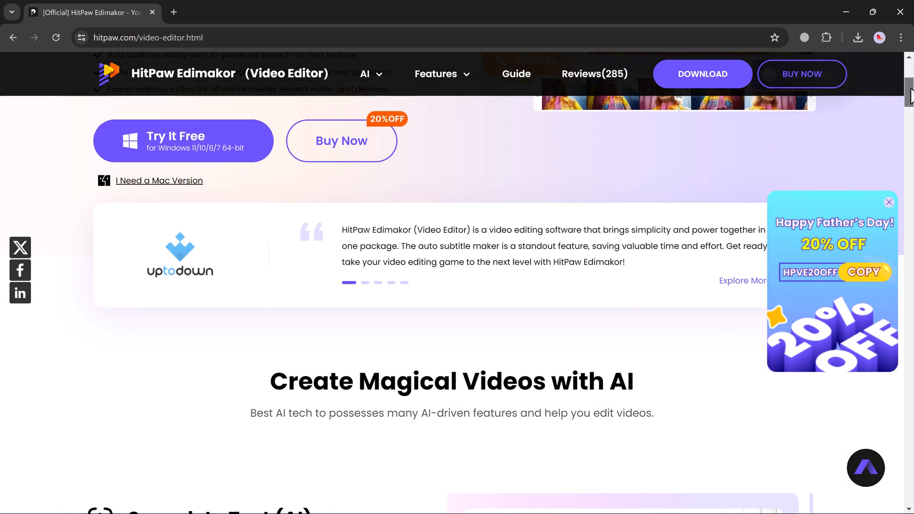
pyautogui.scroll(-3)
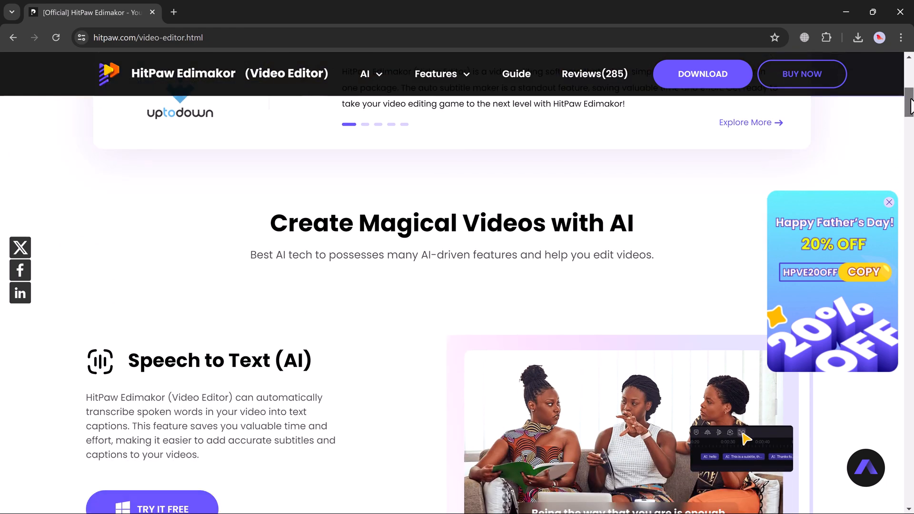
pyautogui.scroll(-3)
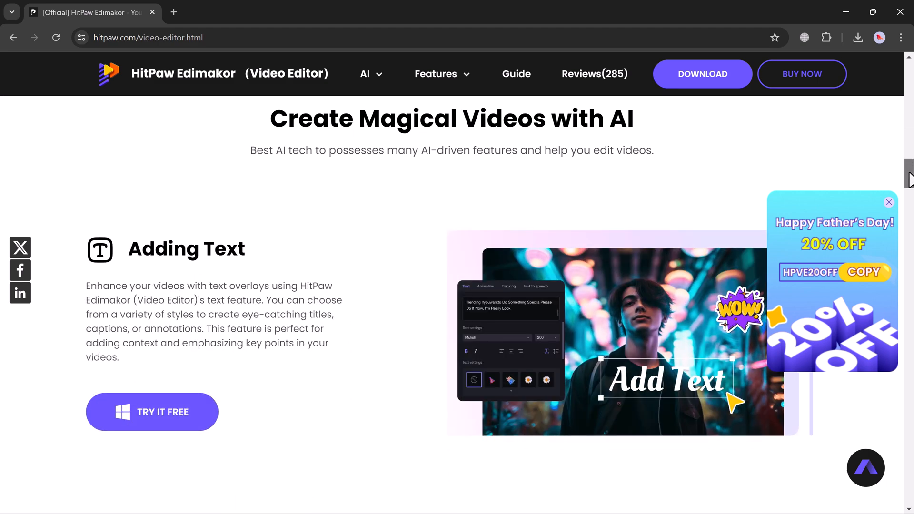
pyautogui.scroll(-3)
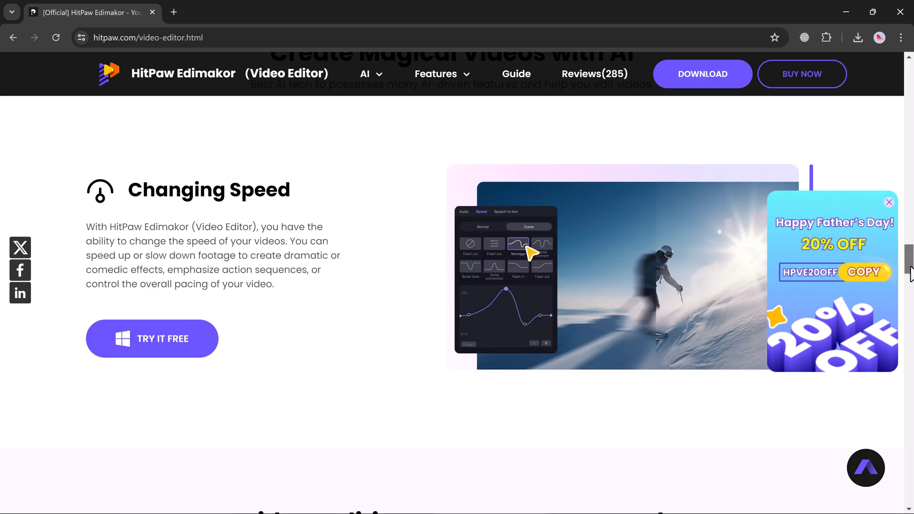
pyautogui.scroll(-3)
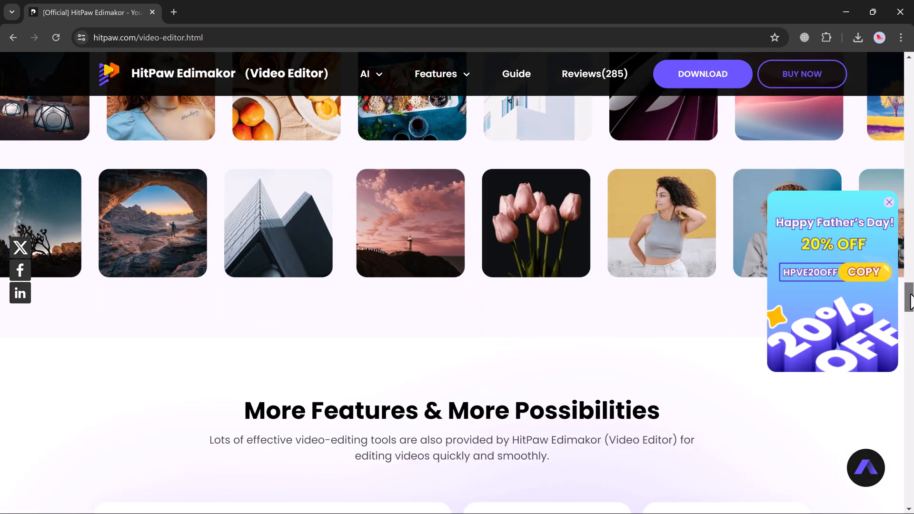
pyautogui.scroll(-3)
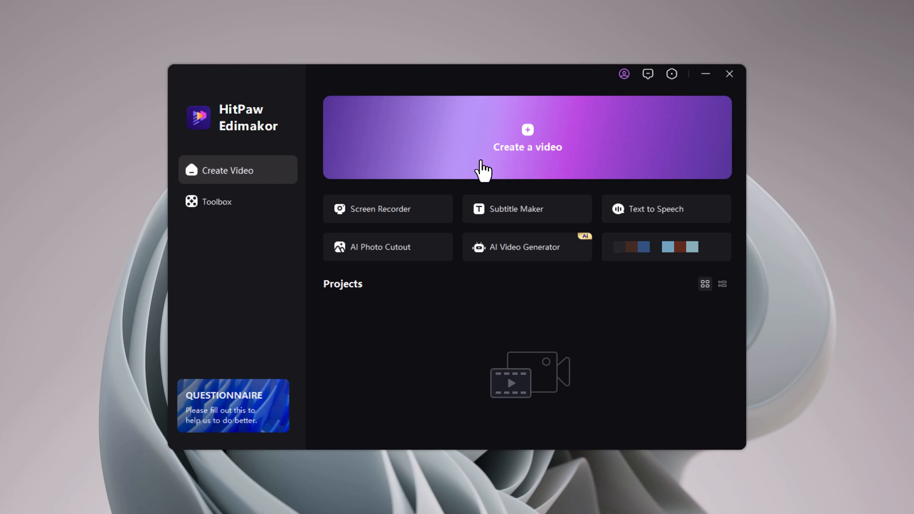
pyautogui.moveTo(657, 140)
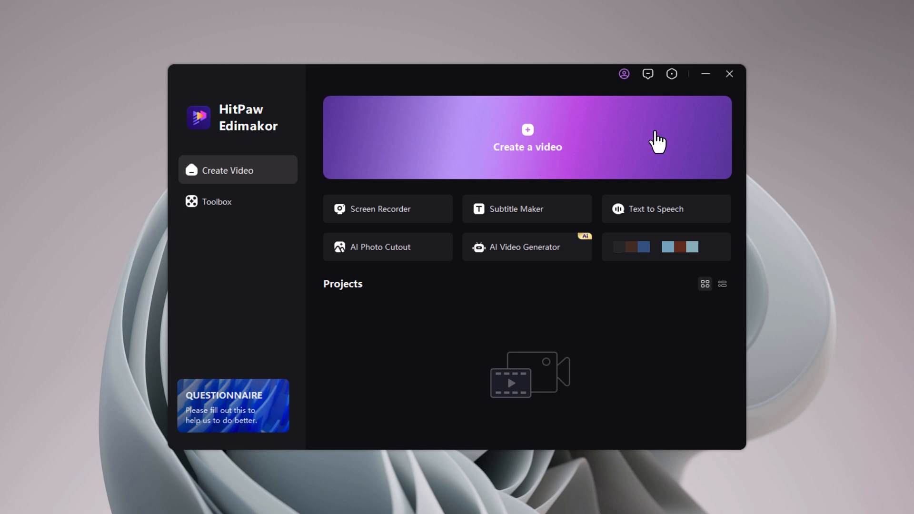
pyautogui.moveTo(408, 219)
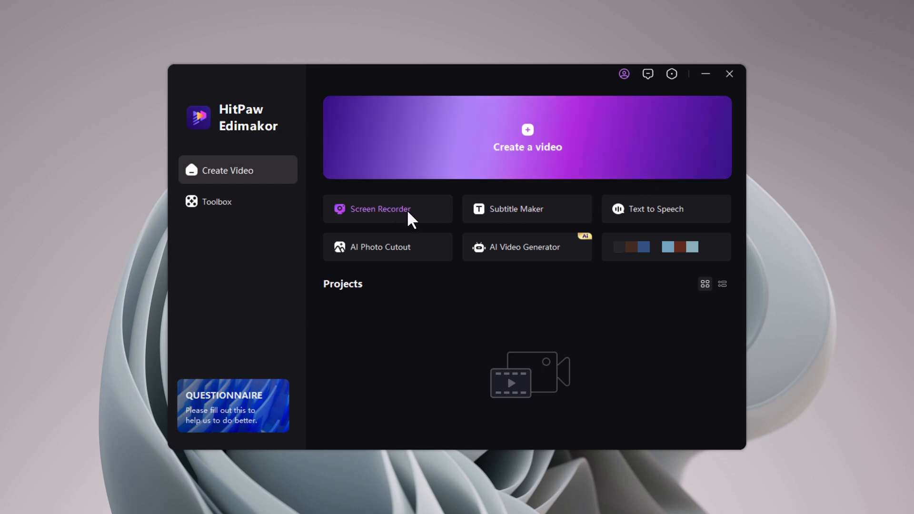
pyautogui.moveTo(463, 256)
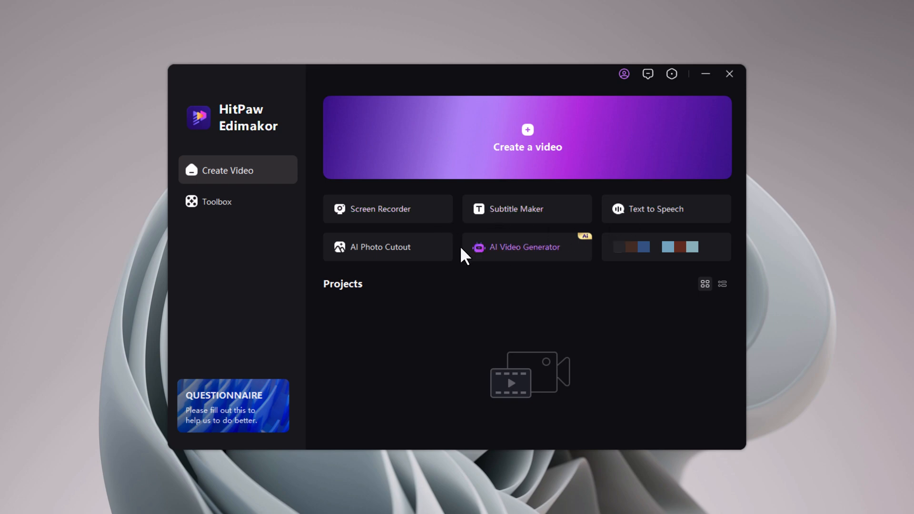
pyautogui.moveTo(526, 264)
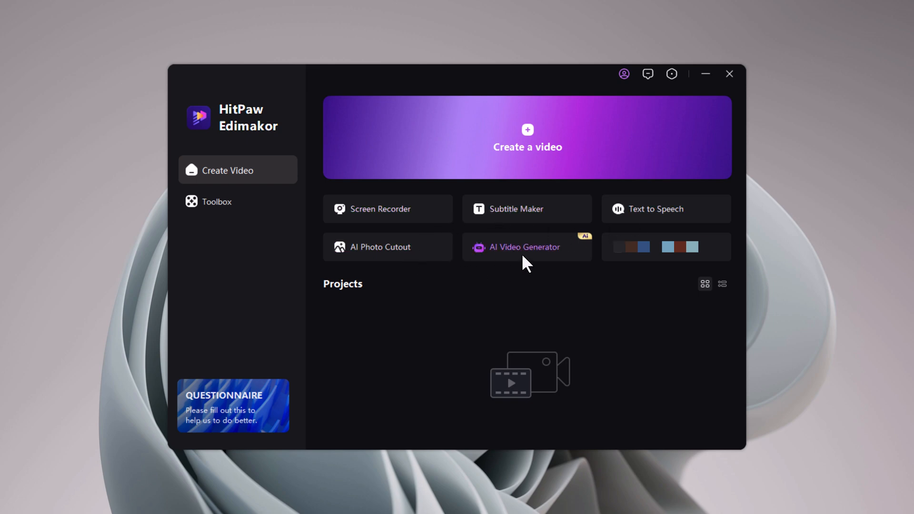
pyautogui.moveTo(492, 189)
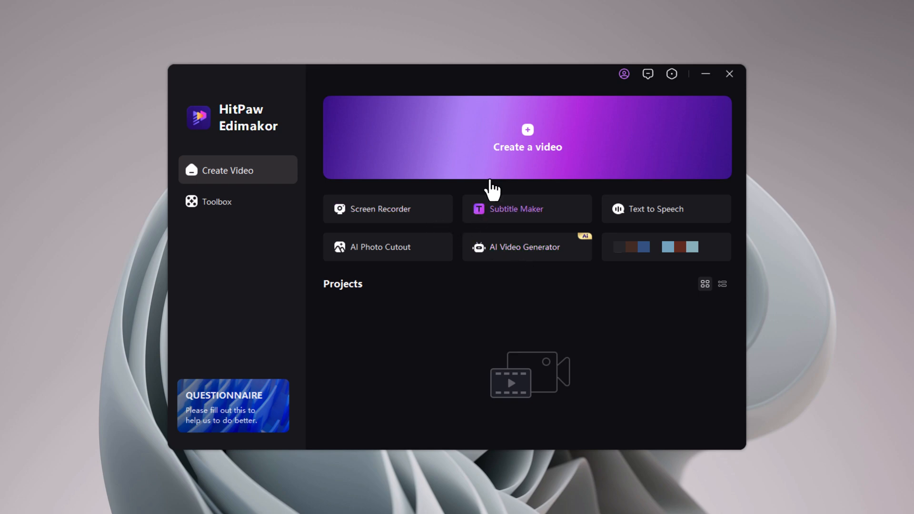
pyautogui.moveTo(617, 227)
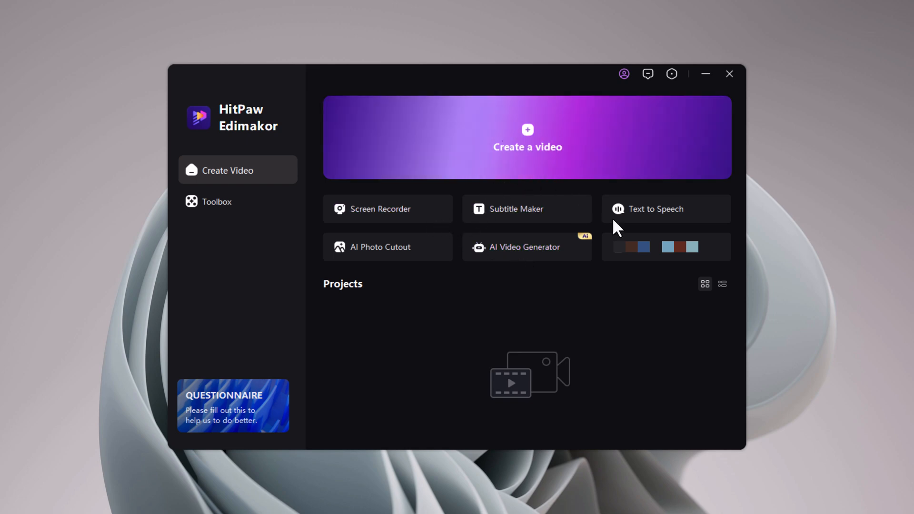
pyautogui.click(527, 138)
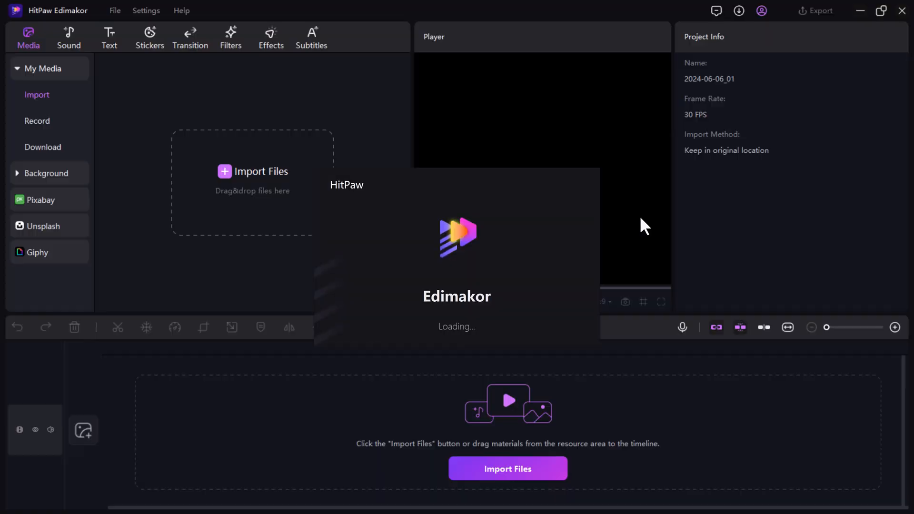
pyautogui.click(311, 37)
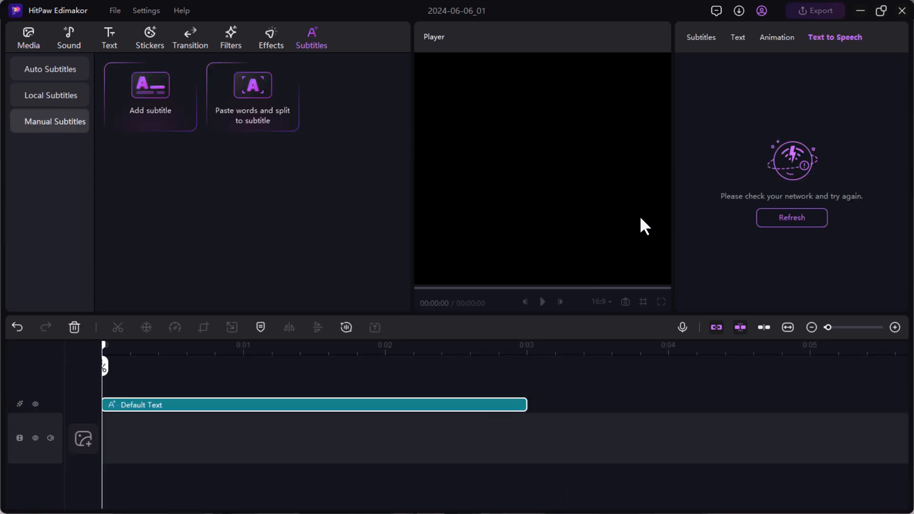
pyautogui.click(297, 404)
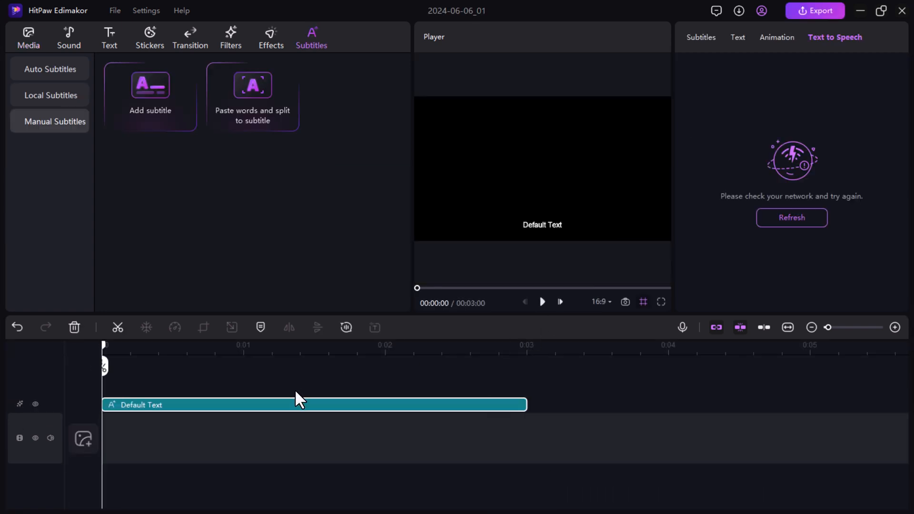
pyautogui.click(148, 344)
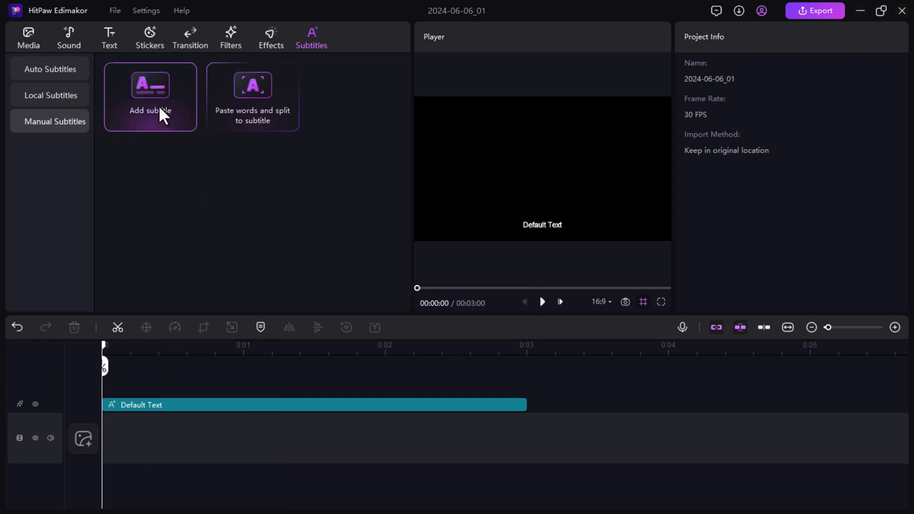
pyautogui.moveTo(252, 131)
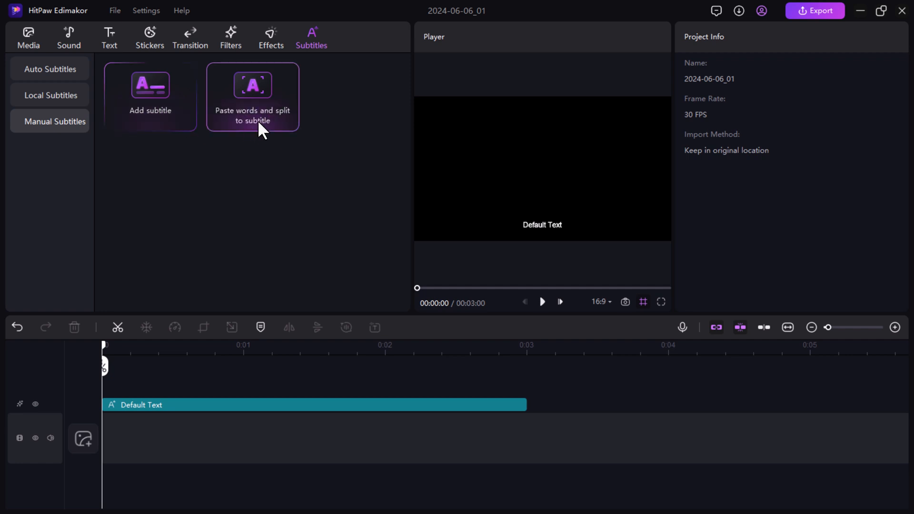
pyautogui.moveTo(266, 125)
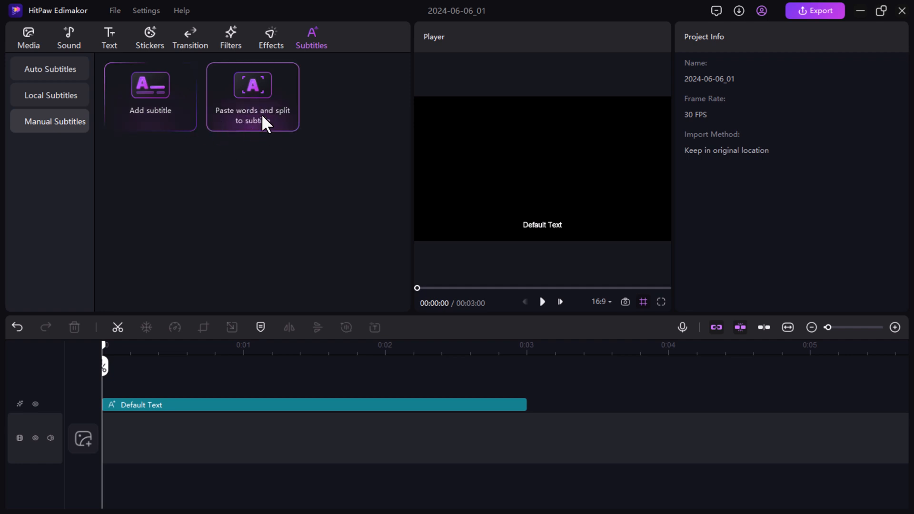
pyautogui.moveTo(120, 75)
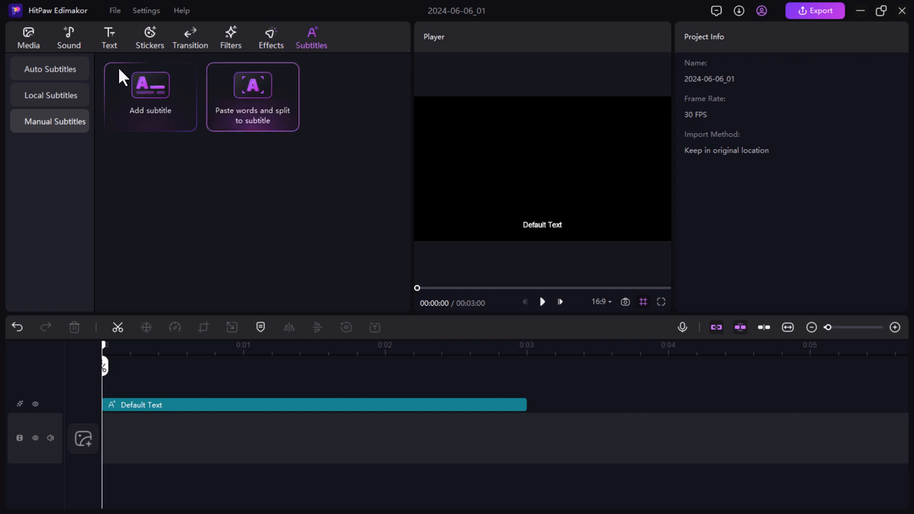
# Browse the Sound, Text, Stickers, Transition, Filters and Effects libraries, ending back on Media
pyautogui.click(68, 36)
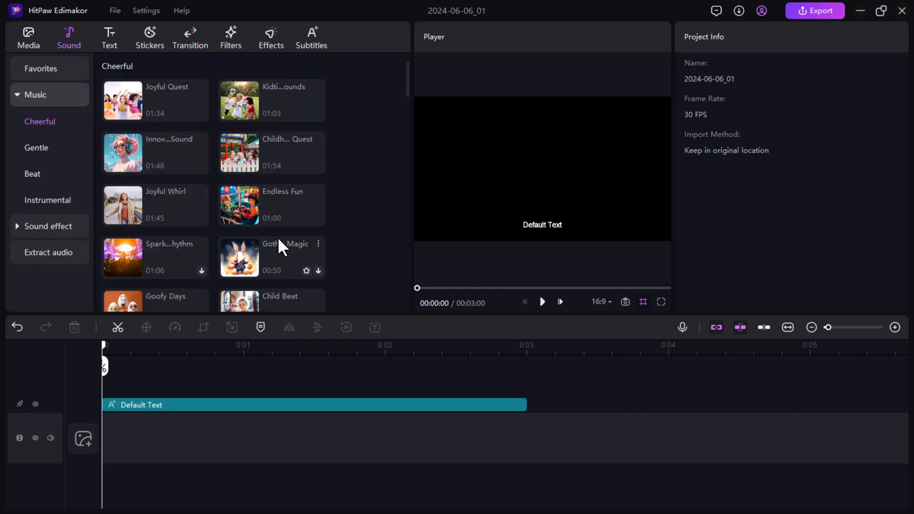
pyautogui.click(109, 36)
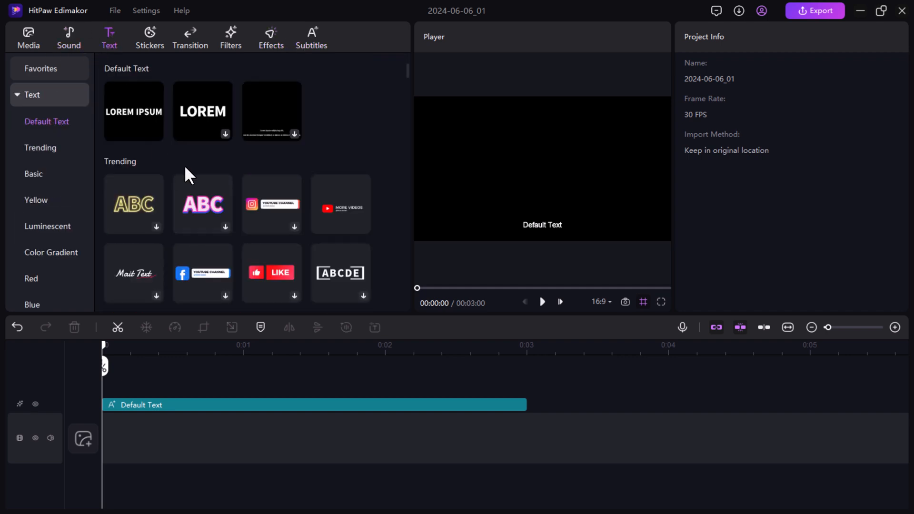
pyautogui.click(150, 36)
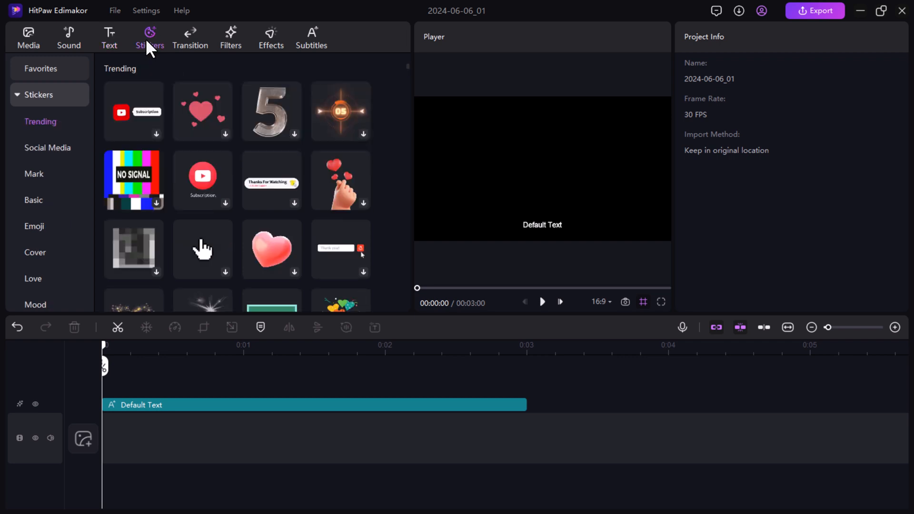
pyautogui.click(189, 37)
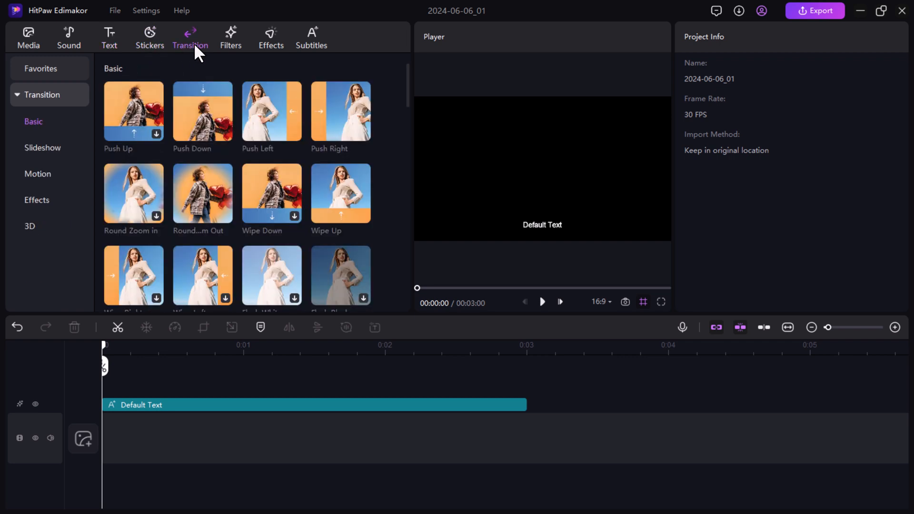
pyautogui.click(230, 37)
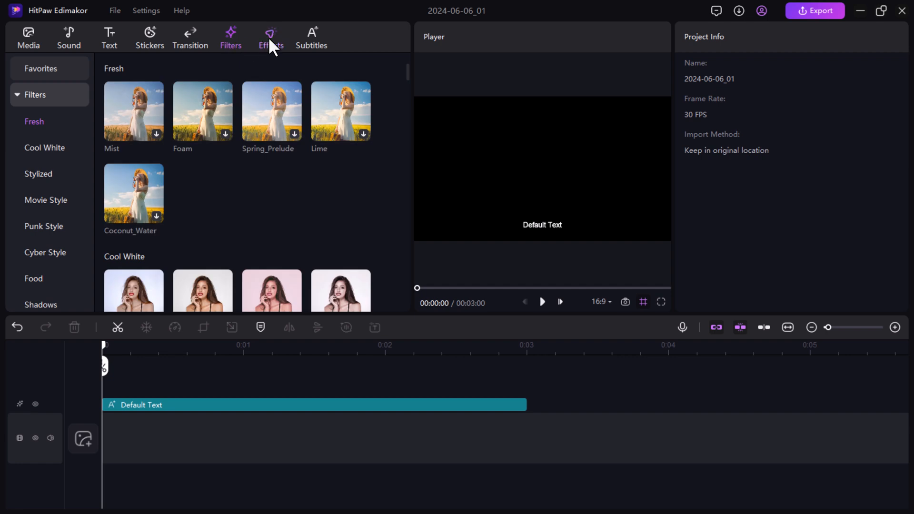
pyautogui.click(270, 37)
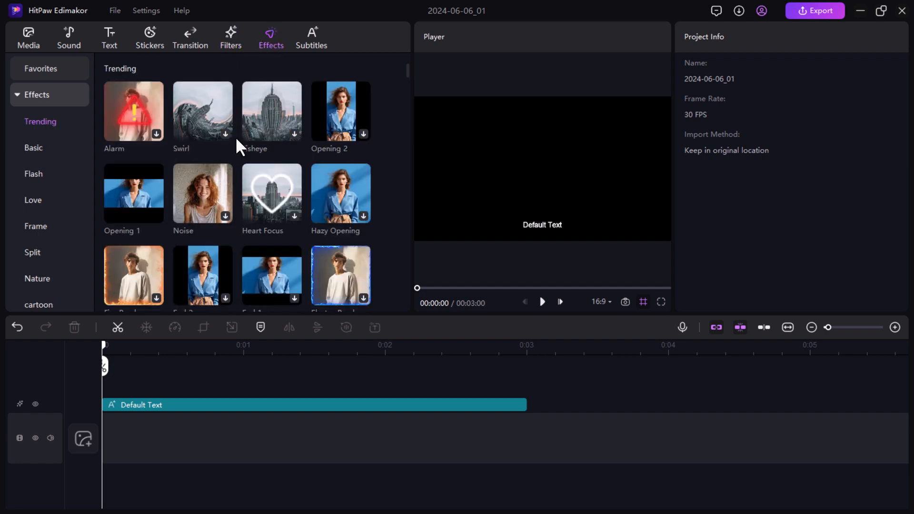
pyautogui.click(28, 36)
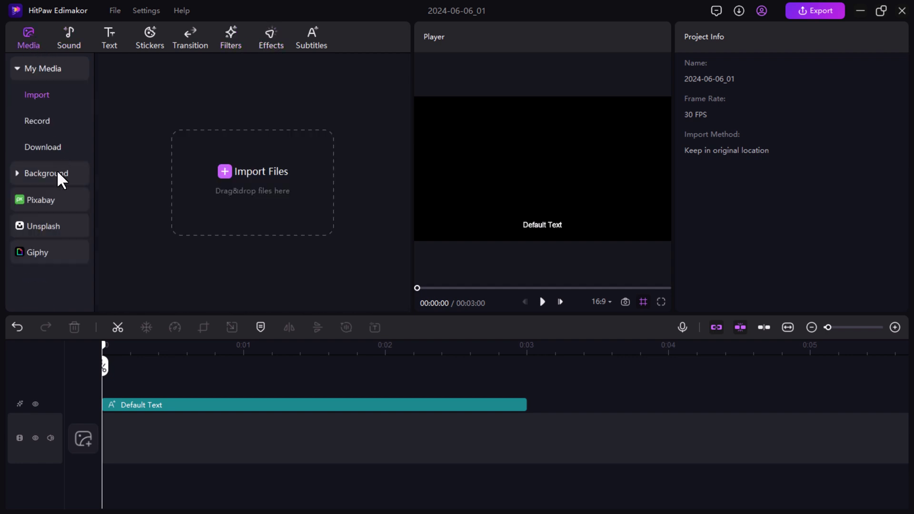
# Add the animated Flower background as a 3-second clip beneath the Default Text subtitle
pyautogui.click(45, 174)
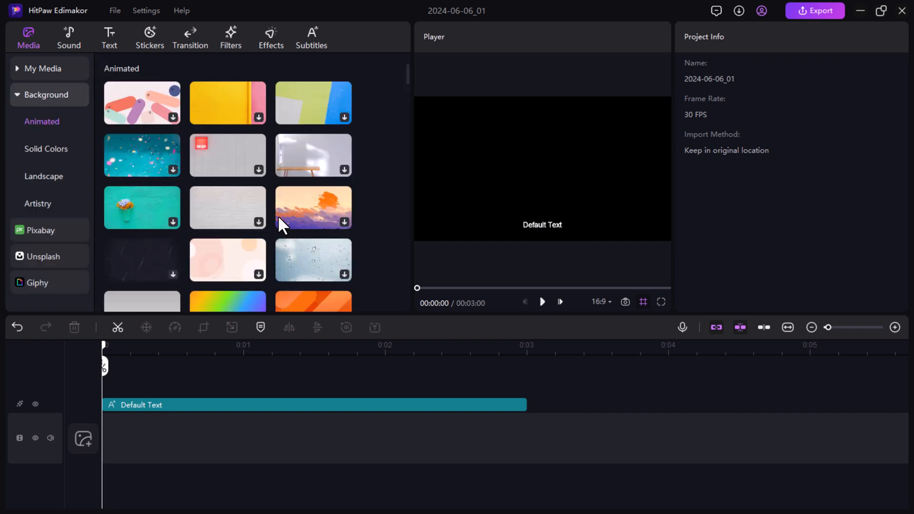
pyautogui.scroll(-3)
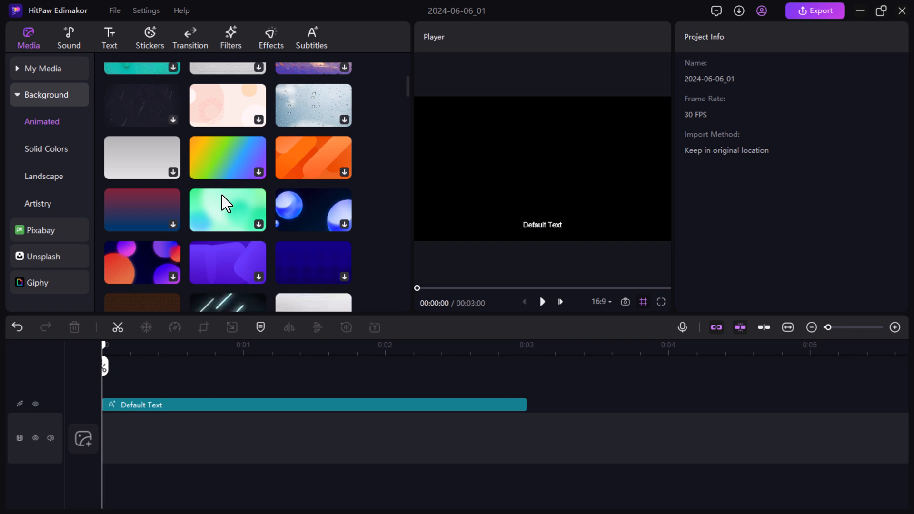
pyautogui.moveTo(226, 177)
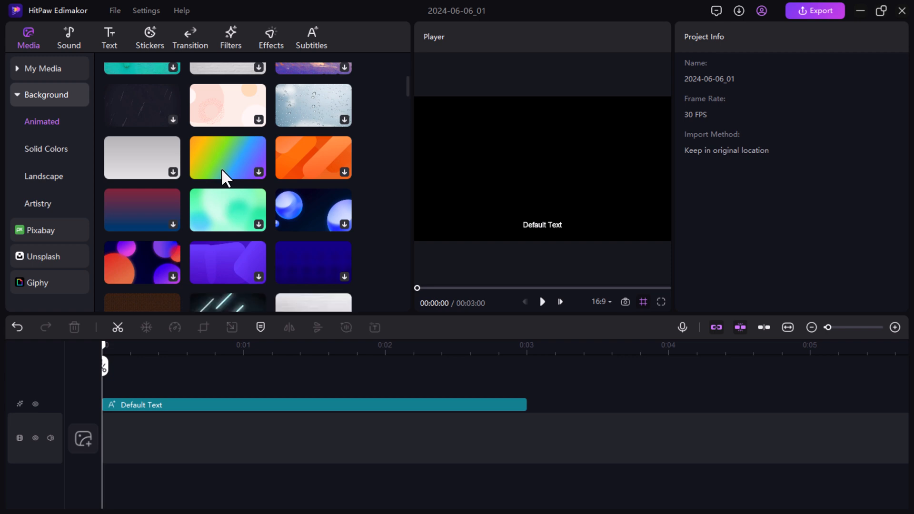
pyautogui.scroll(3)
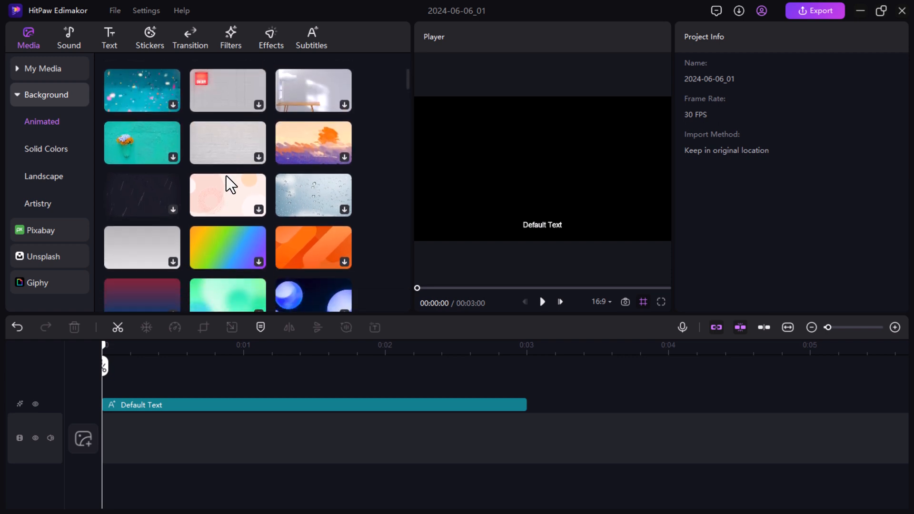
pyautogui.scroll(-3)
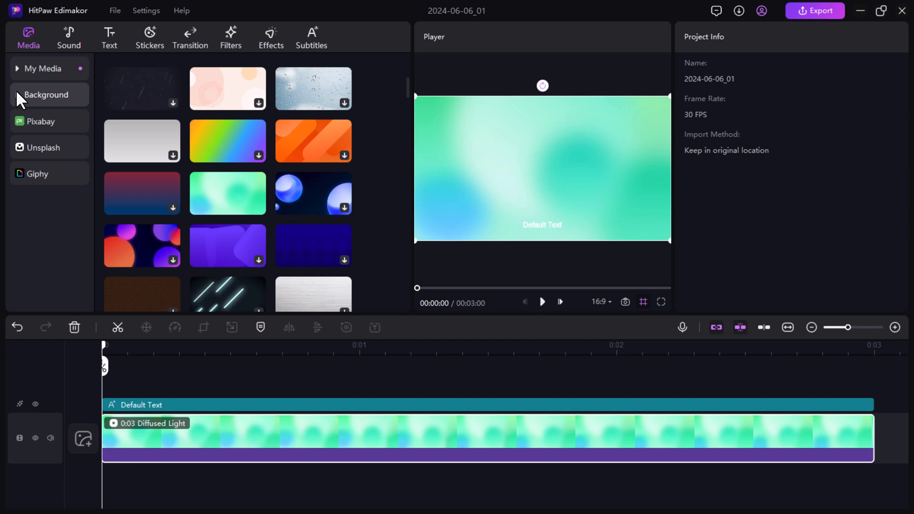
pyautogui.click(46, 94)
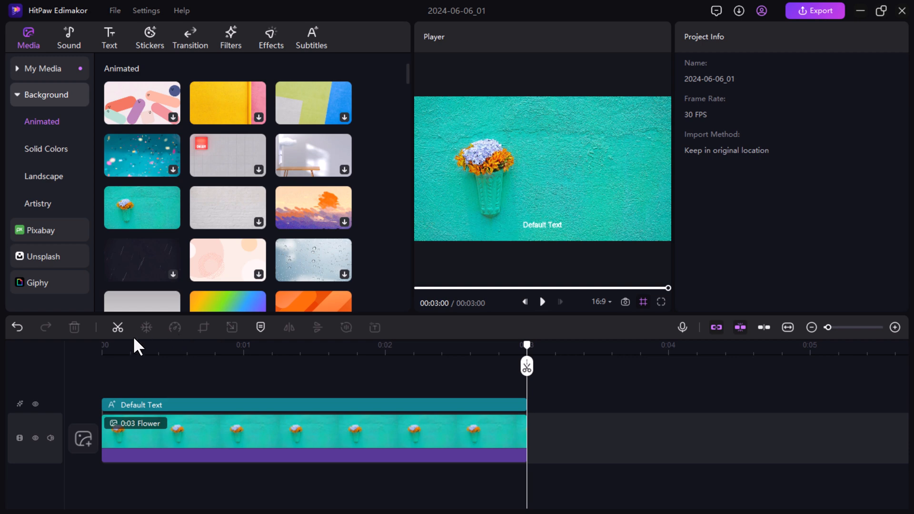
pyautogui.click(314, 405)
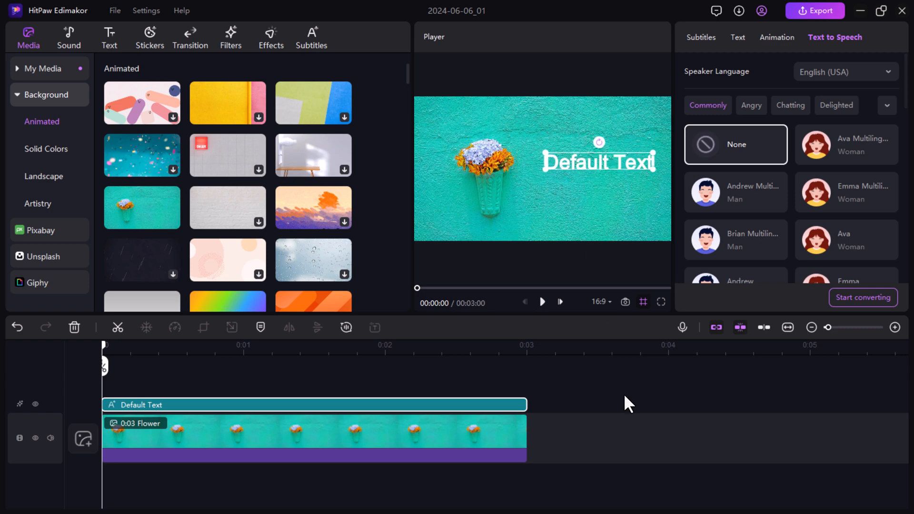
# Replace the caption with 'Hitapw Edimakor is a video editing software for bignners and professionals.'
pyautogui.click(701, 37)
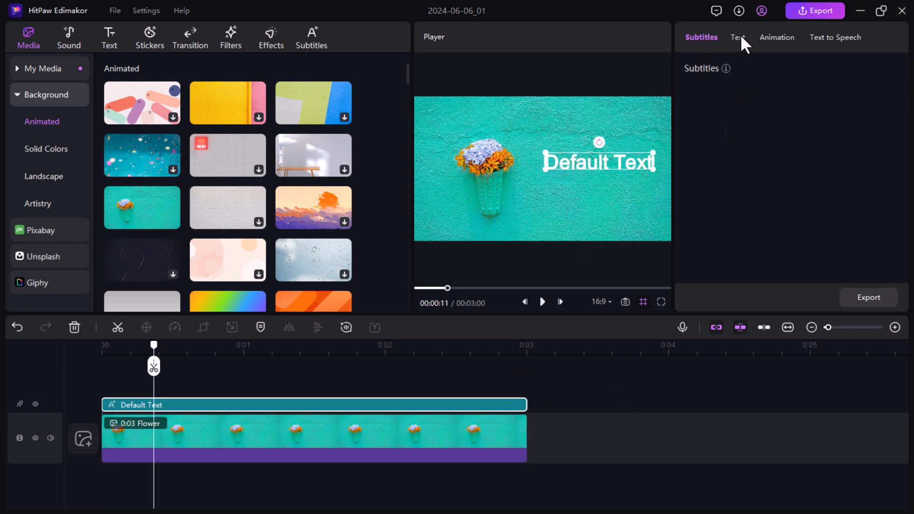
pyautogui.click(737, 37)
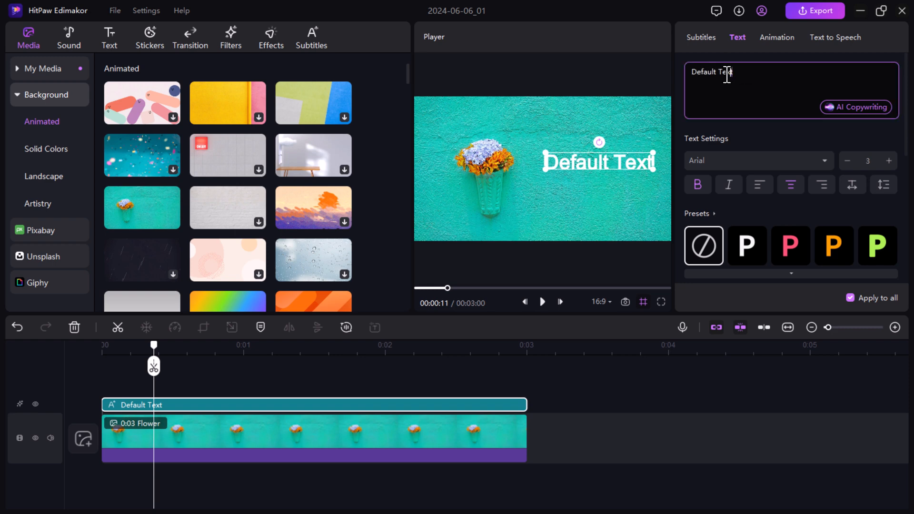
pyautogui.write('Hita')
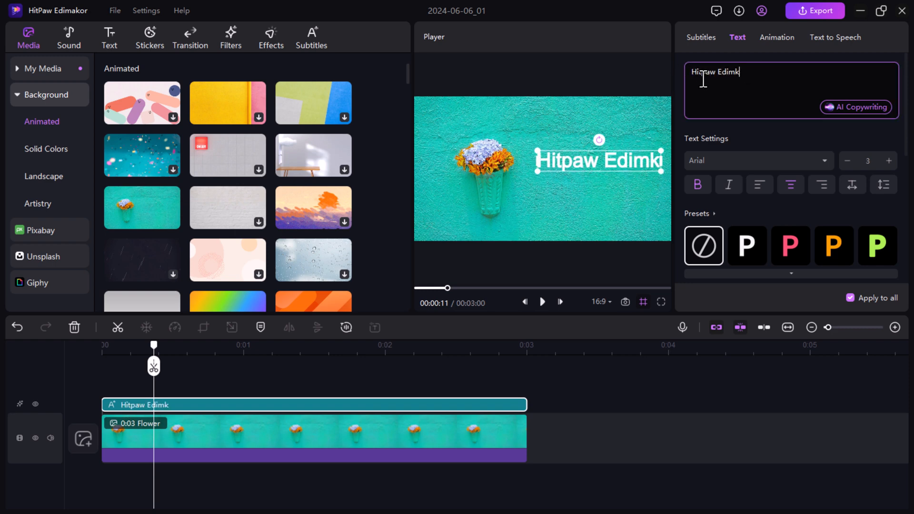
pyautogui.write('Edit with ease using Hitpaw Edimaker.')
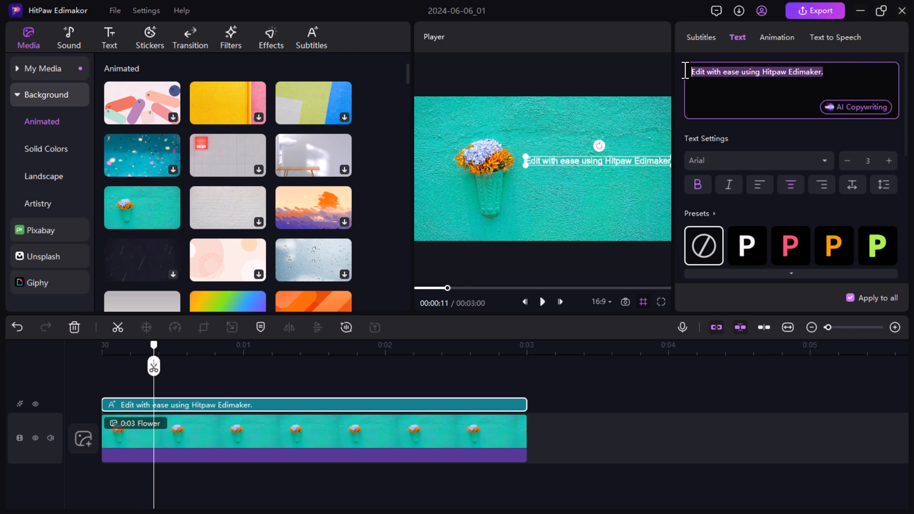
pyautogui.write('Hitapw Edimakor is a video editing software for bignners and professionals.')
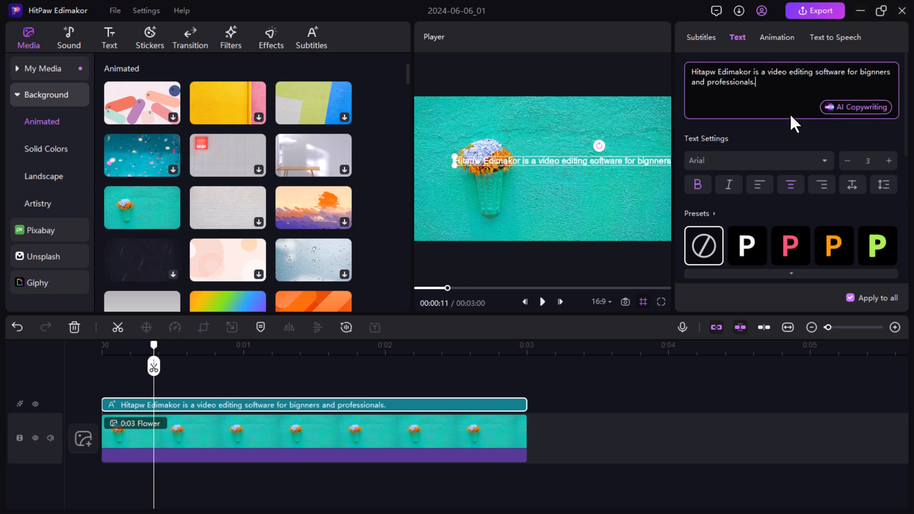
# Make the caption read 'Hitpaw edimakor is video editing software' in Aladin, size 4
pyautogui.click(311, 38)
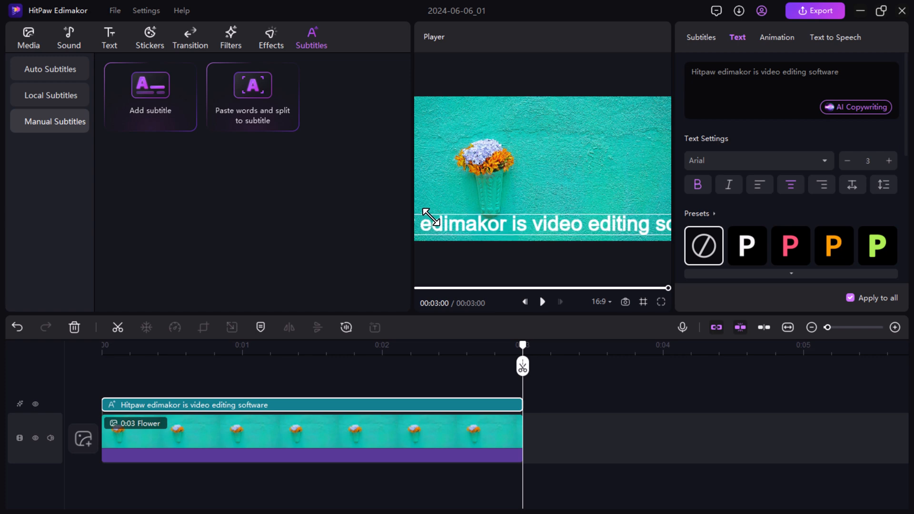
pyautogui.click(758, 160)
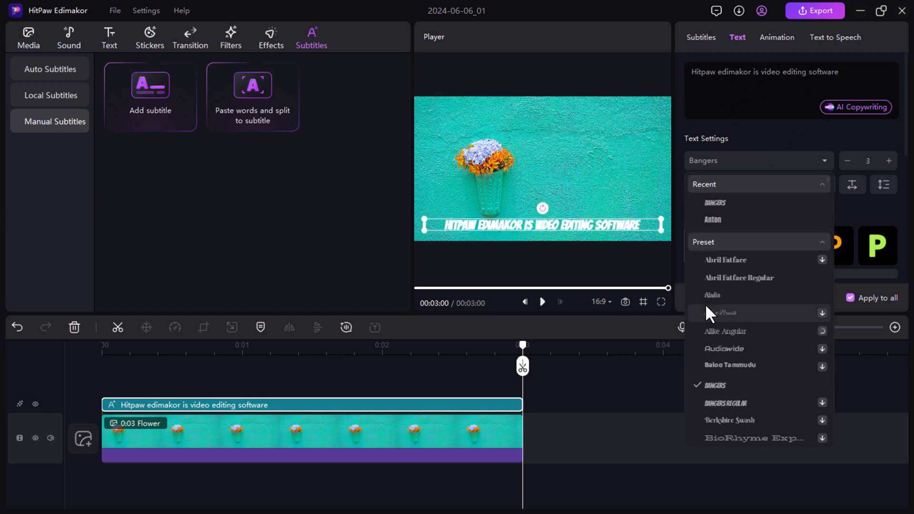
pyautogui.click(712, 295)
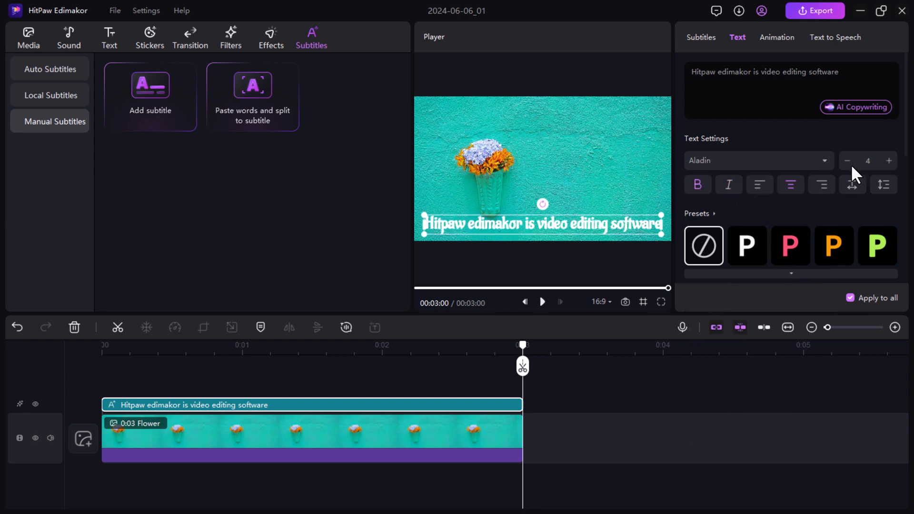
pyautogui.scroll(-3)
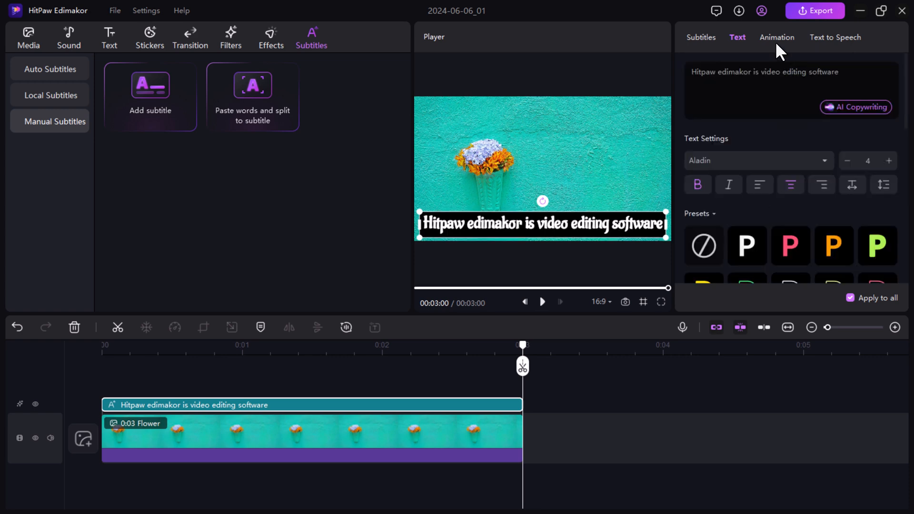
# Apply the 'Blocks falling' In animation preset to the caption
pyautogui.click(777, 37)
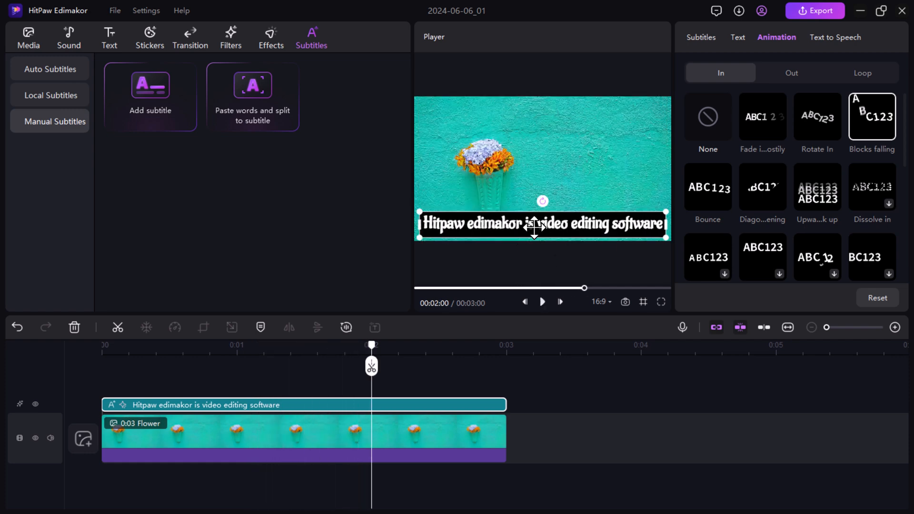
pyautogui.moveTo(825, 44)
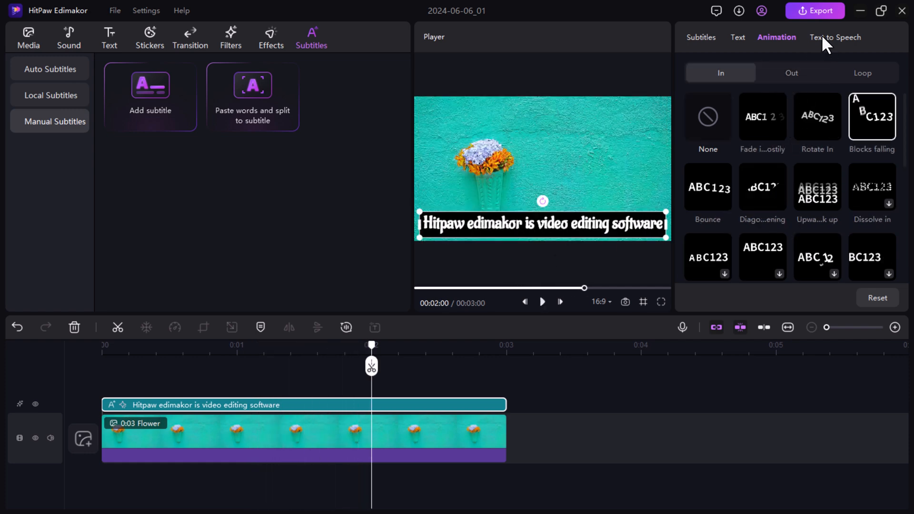
# Show the caption's text-to-speech voices in English (USA), filtered to the Friendly mood
pyautogui.click(834, 37)
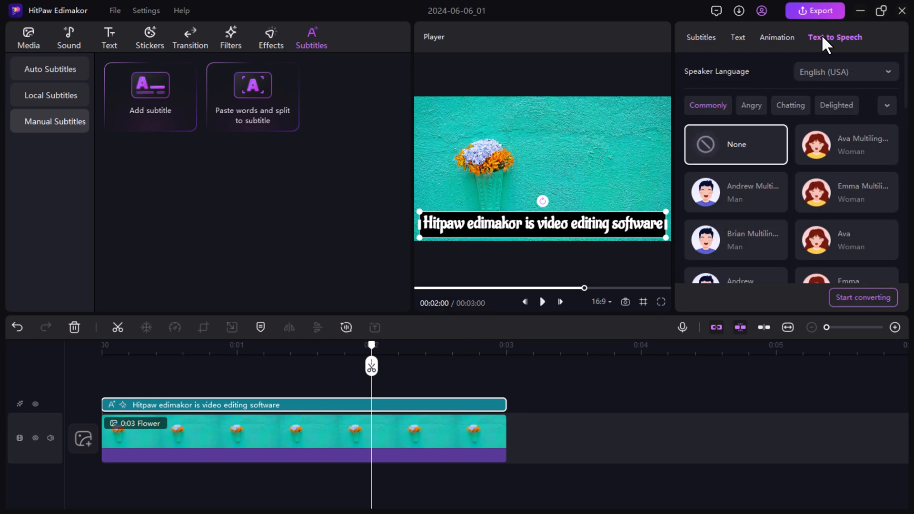
pyautogui.click(845, 72)
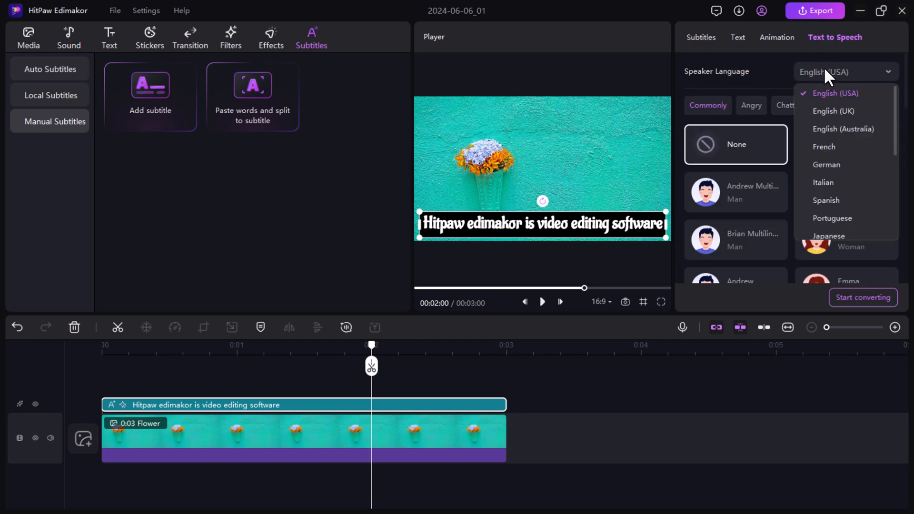
pyautogui.scroll(-3)
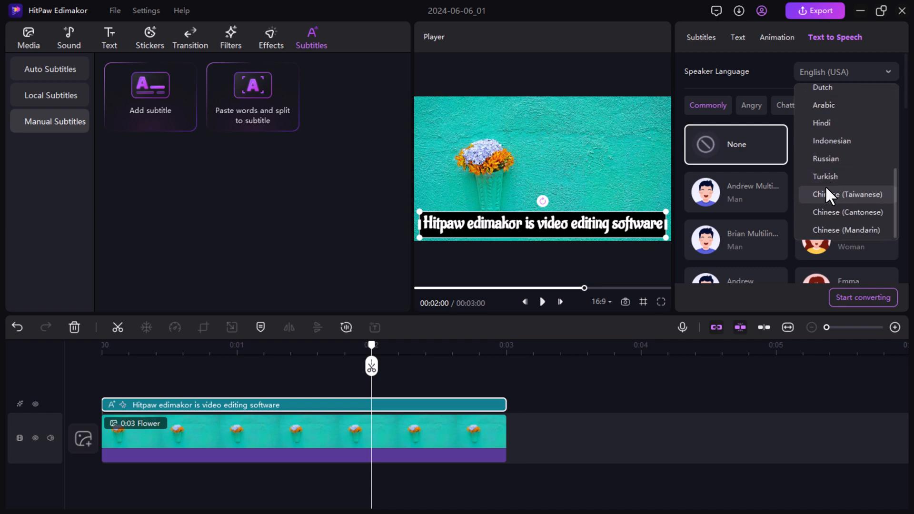
pyautogui.scroll(3)
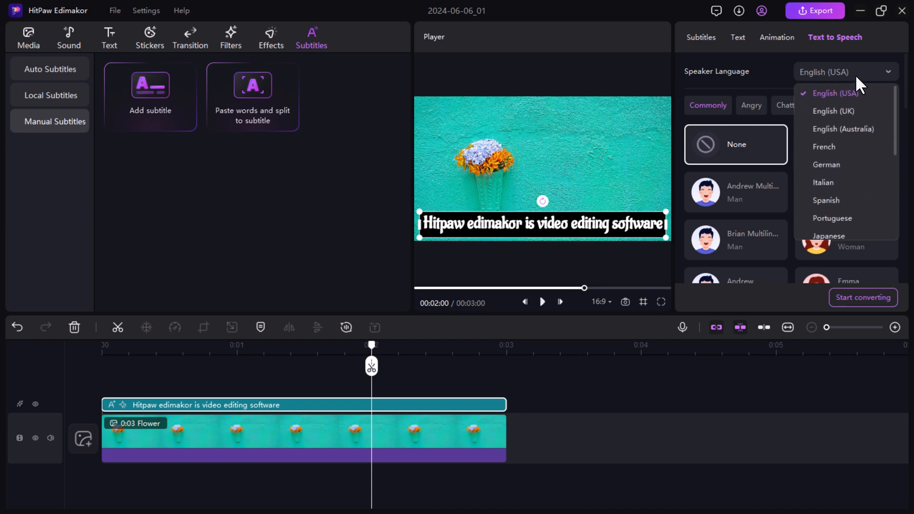
pyautogui.click(836, 93)
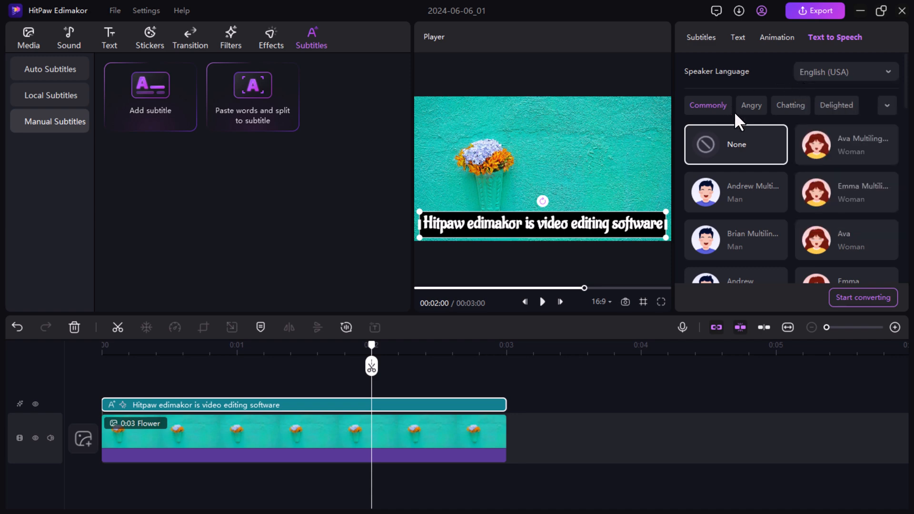
pyautogui.moveTo(898, 105)
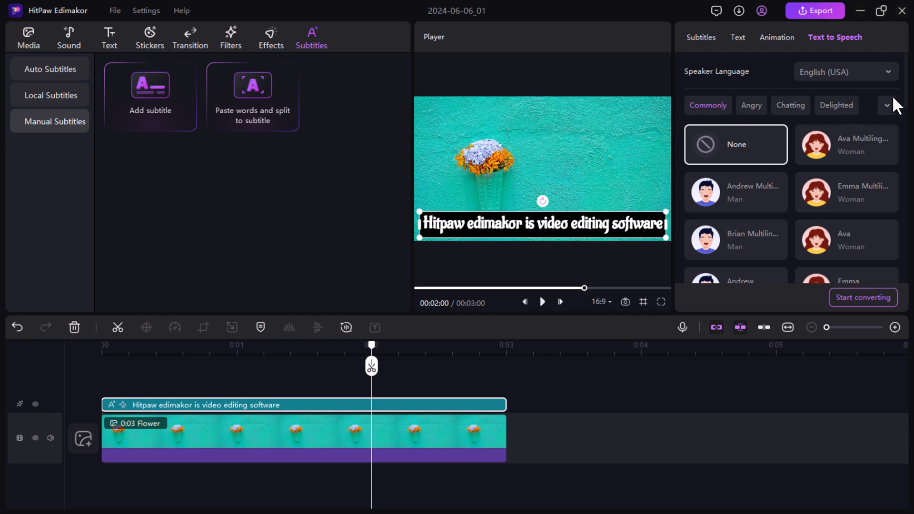
pyautogui.click(886, 106)
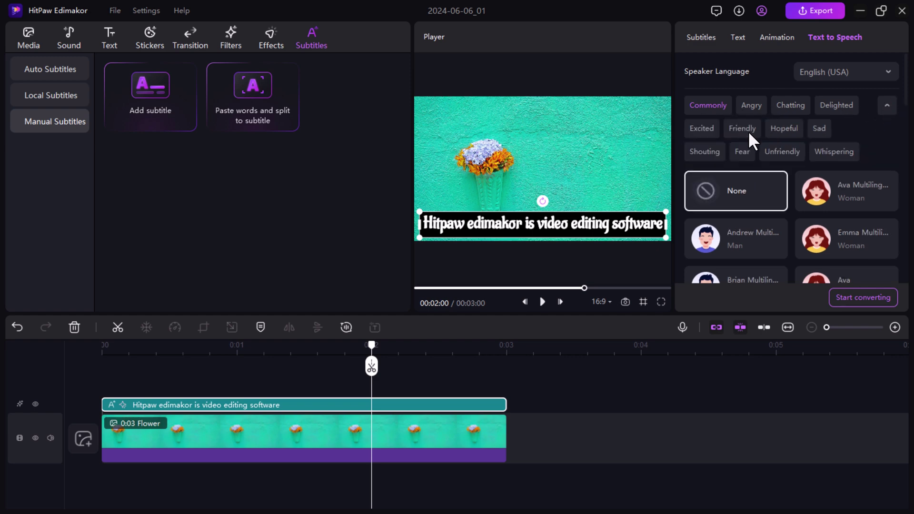
pyautogui.click(742, 128)
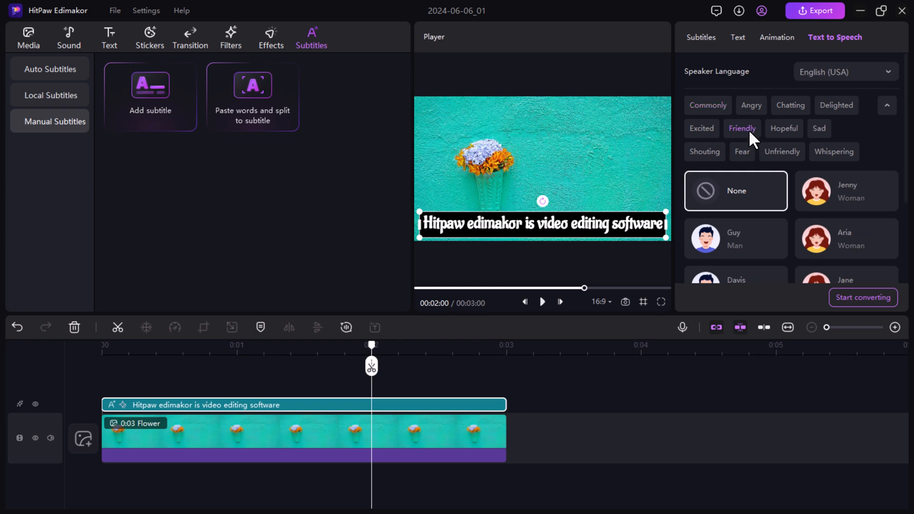
pyautogui.scroll(-3)
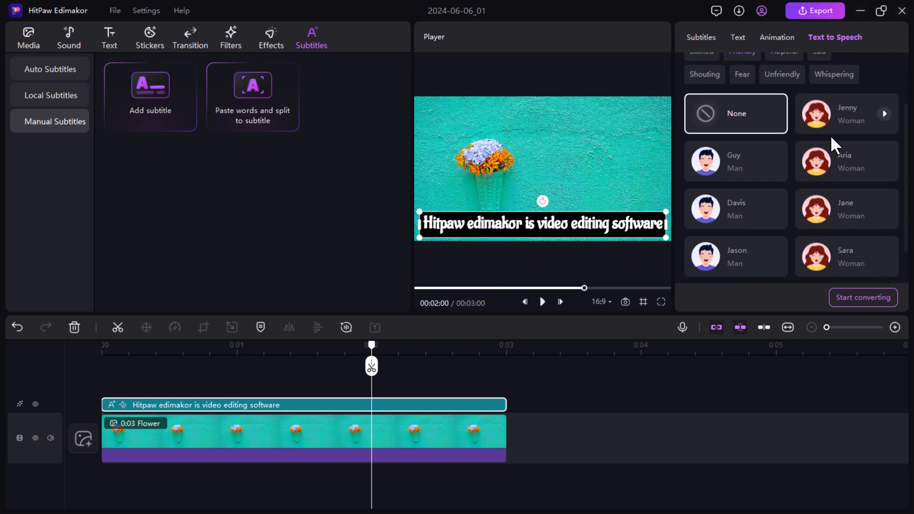
# Select the Friendly voice Sara (Woman) for the caption's voiceover
pyautogui.click(735, 162)
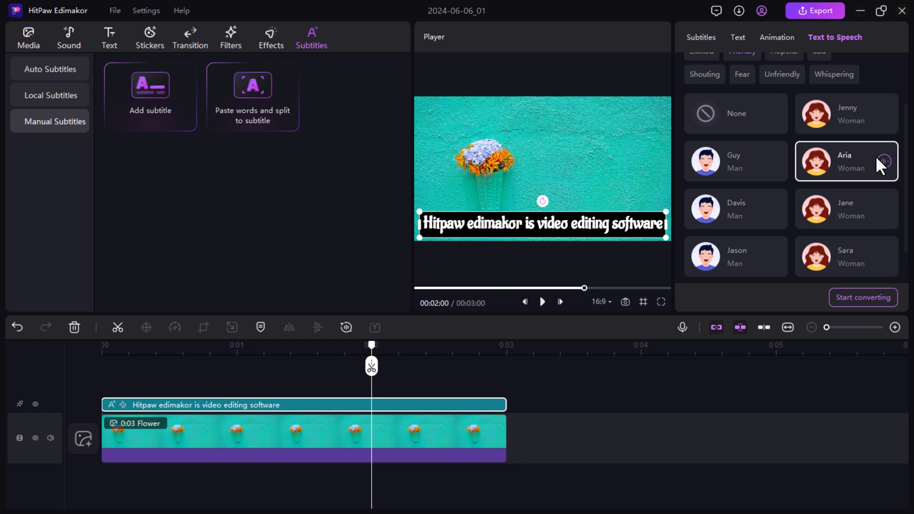
pyautogui.moveTo(791, 245)
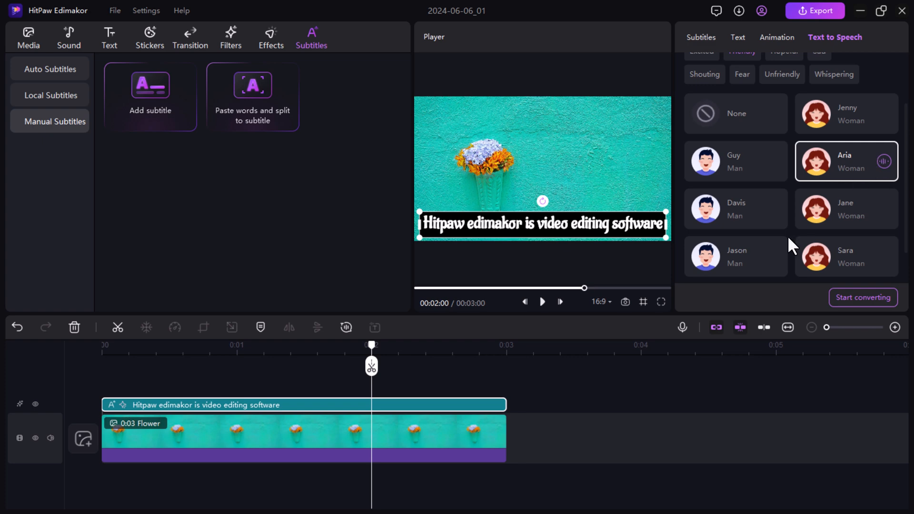
pyautogui.click(735, 257)
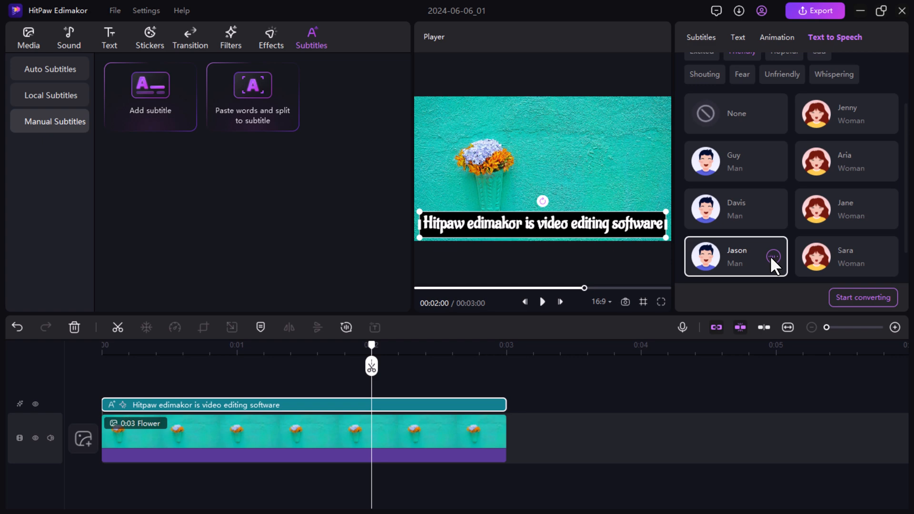
pyautogui.scroll(-3)
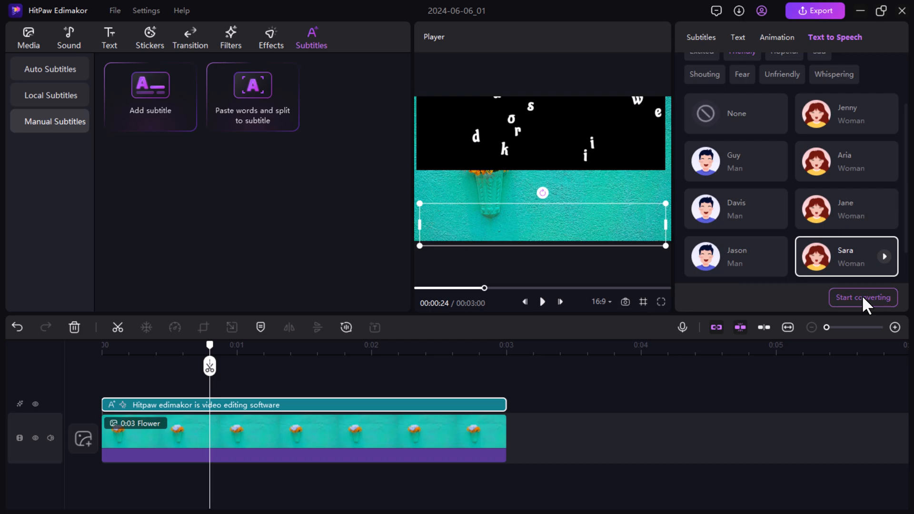
# Generate a three-second voiceover audio clip from the caption and move the playhead near the start
pyautogui.click(863, 297)
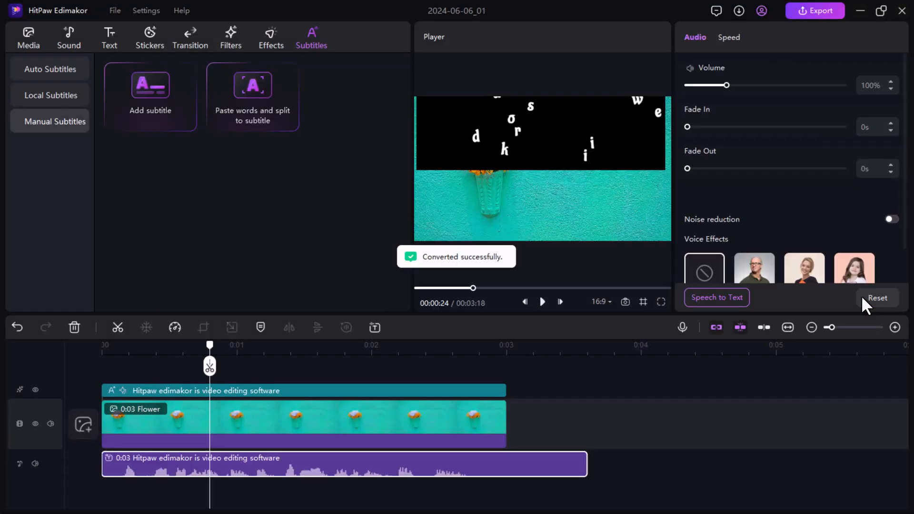
pyautogui.moveTo(618, 369)
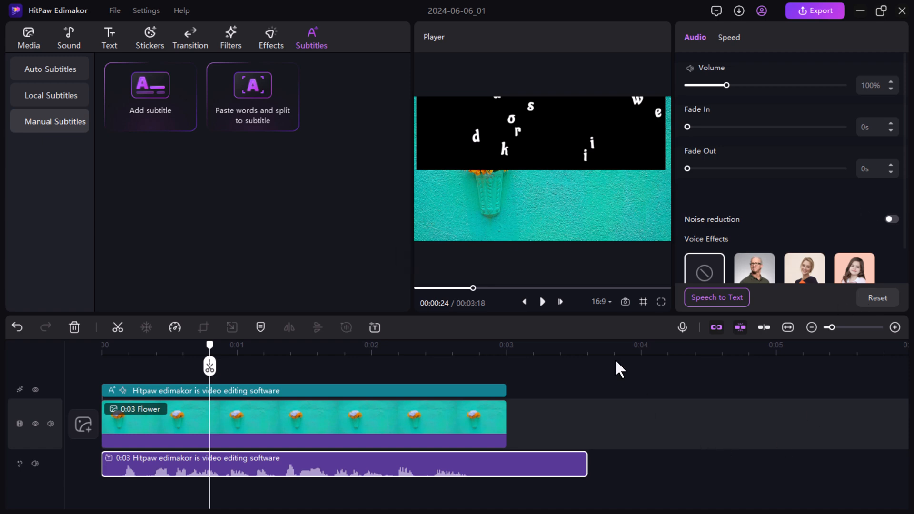
pyautogui.moveTo(210, 345); pyautogui.dragTo(125, 345)
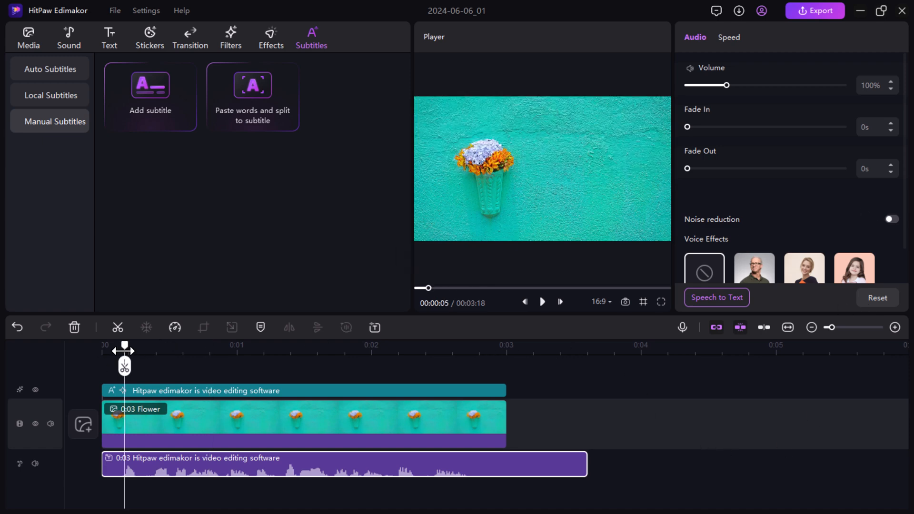
pyautogui.click(541, 302)
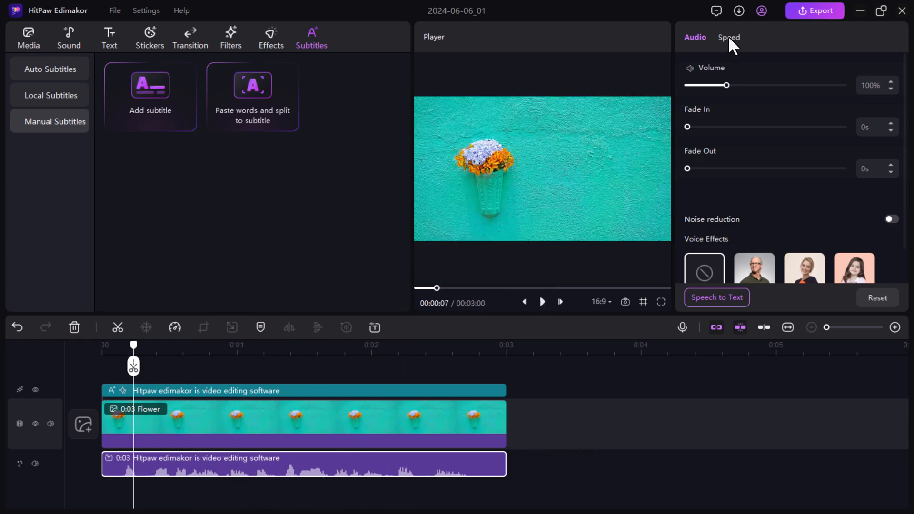
# Set the voiceover clip to 1.10X speed, about two seconds long, with Noise reduction on
pyautogui.click(729, 37)
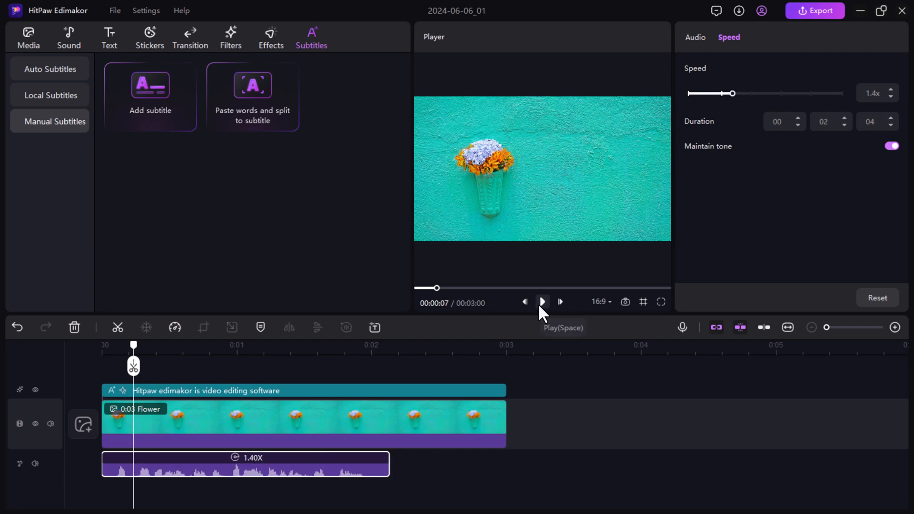
pyautogui.click(541, 302)
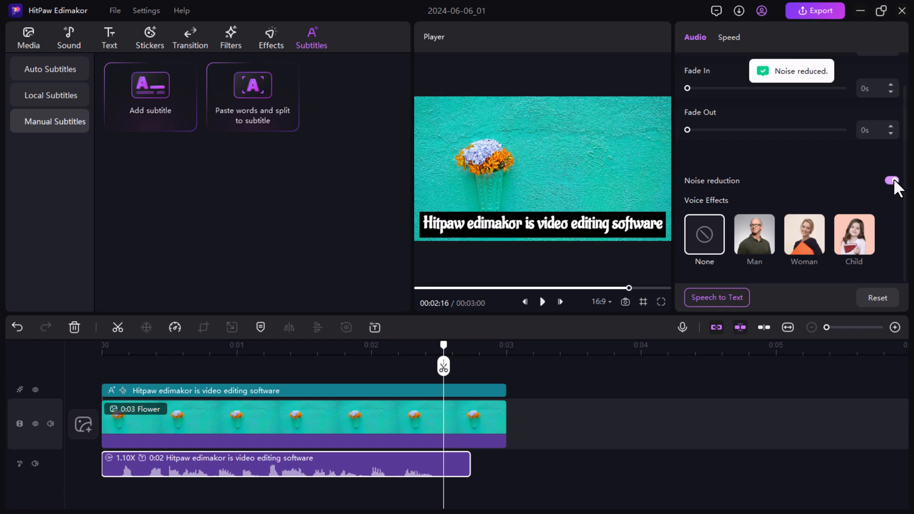
pyautogui.click(891, 180)
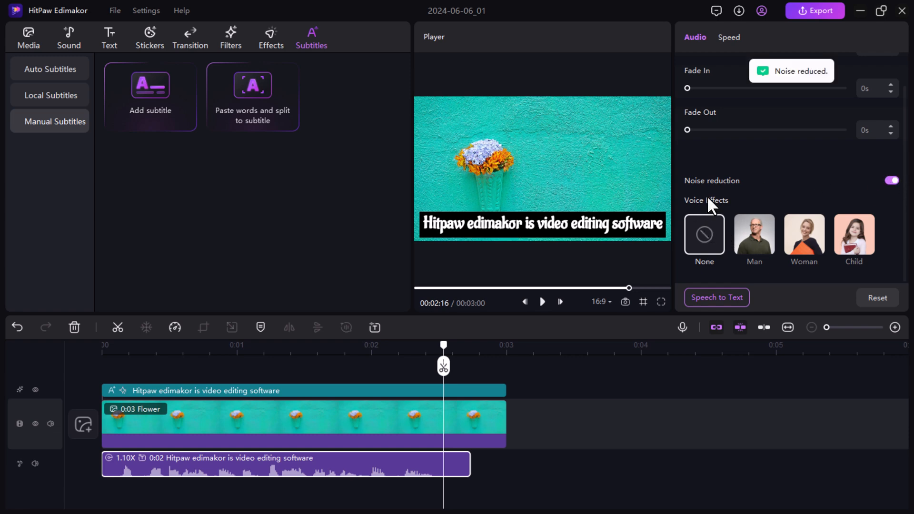
pyautogui.moveTo(303, 374)
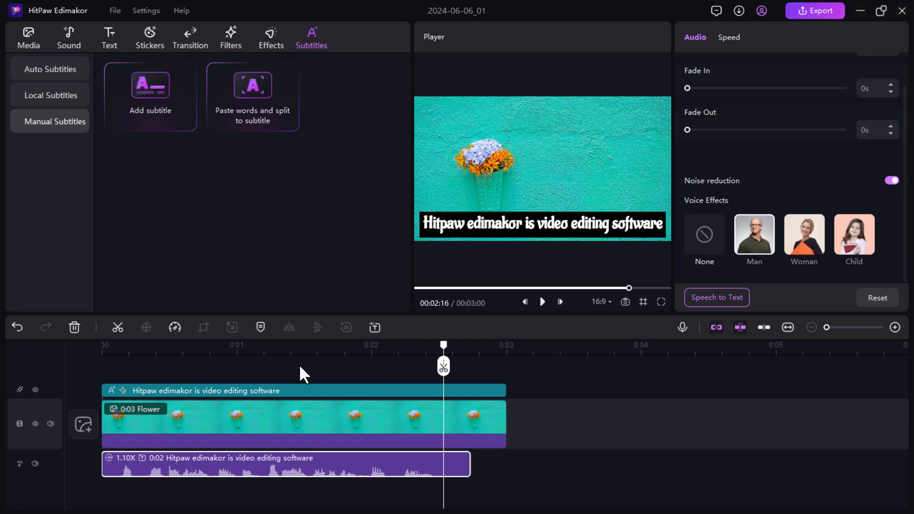
pyautogui.click(542, 302)
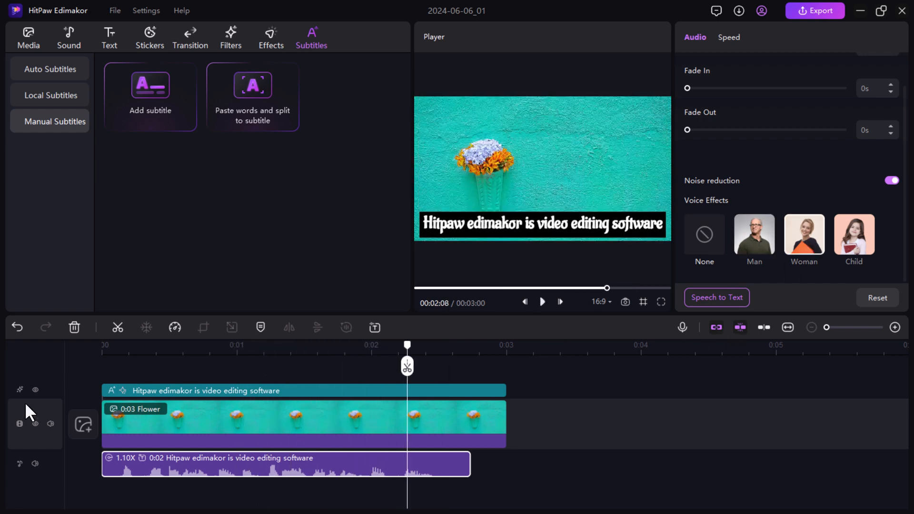
pyautogui.click(541, 301)
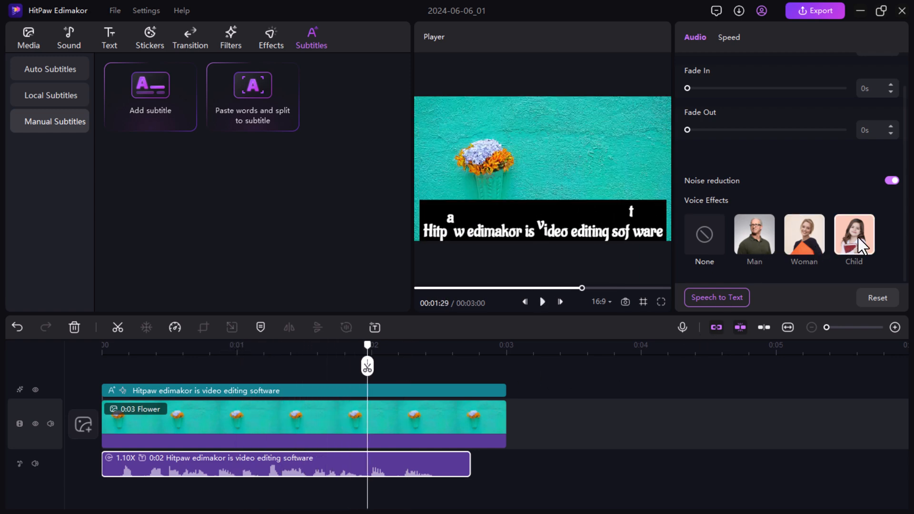
pyautogui.click(540, 301)
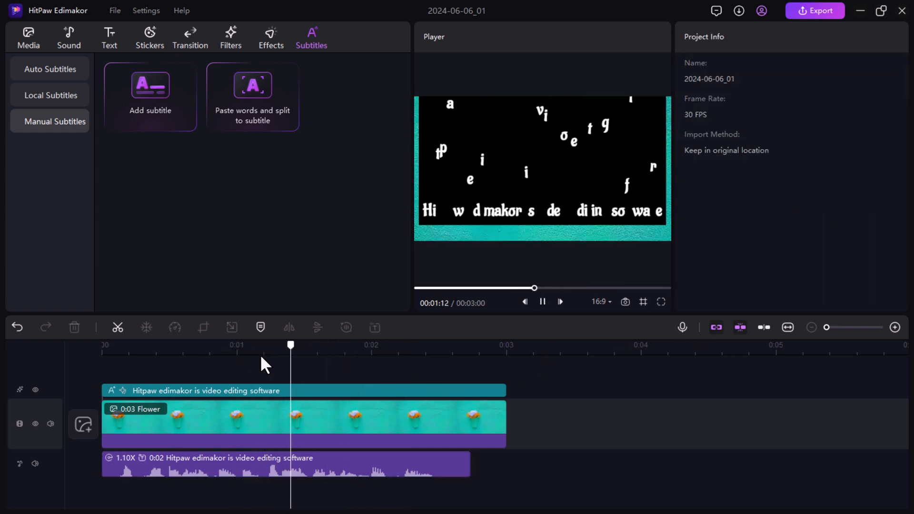
pyautogui.click(461, 344)
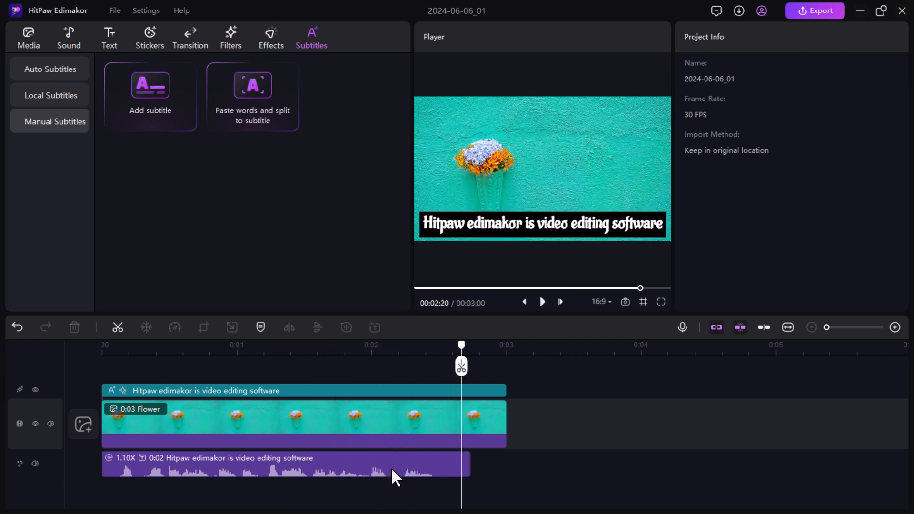
pyautogui.click(286, 465)
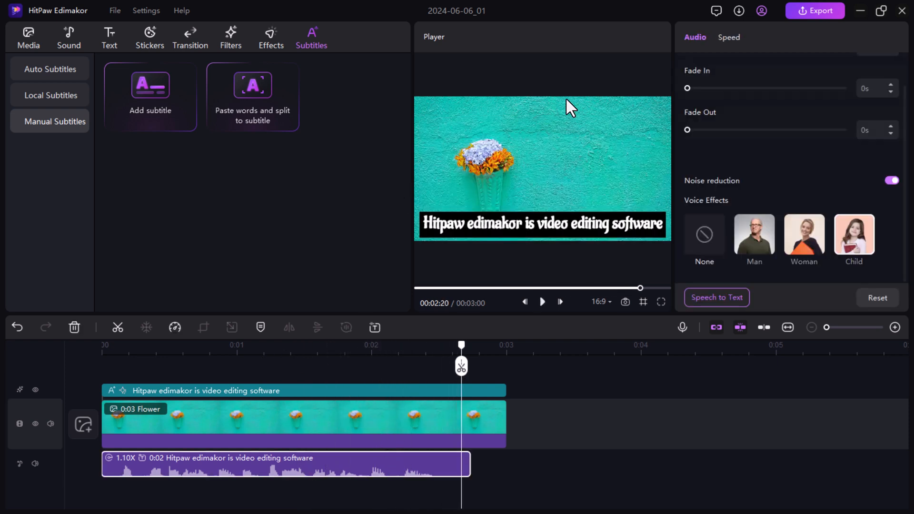
pyautogui.scroll(3)
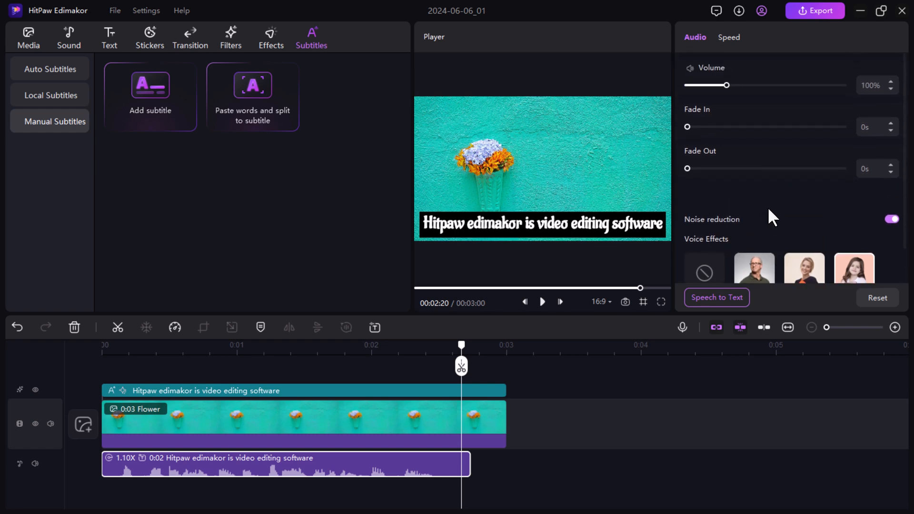
pyautogui.moveTo(756, 210)
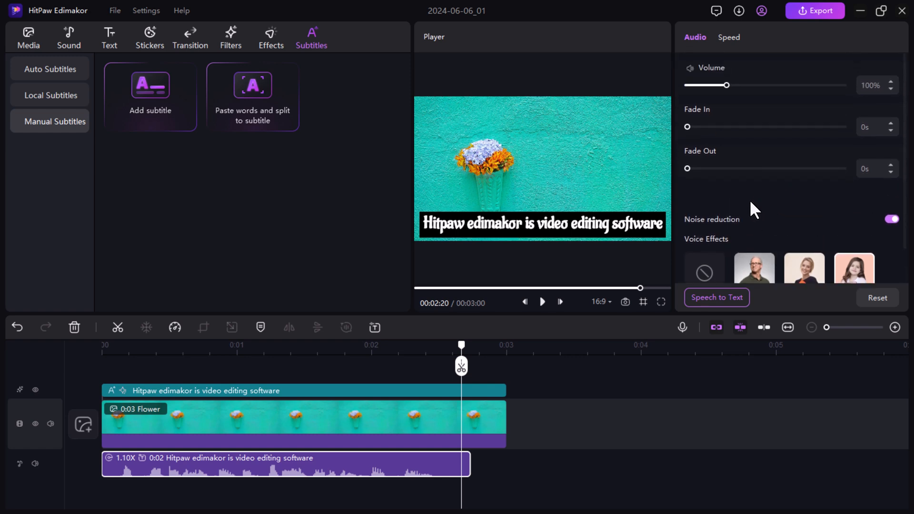
pyautogui.moveTo(161, 235)
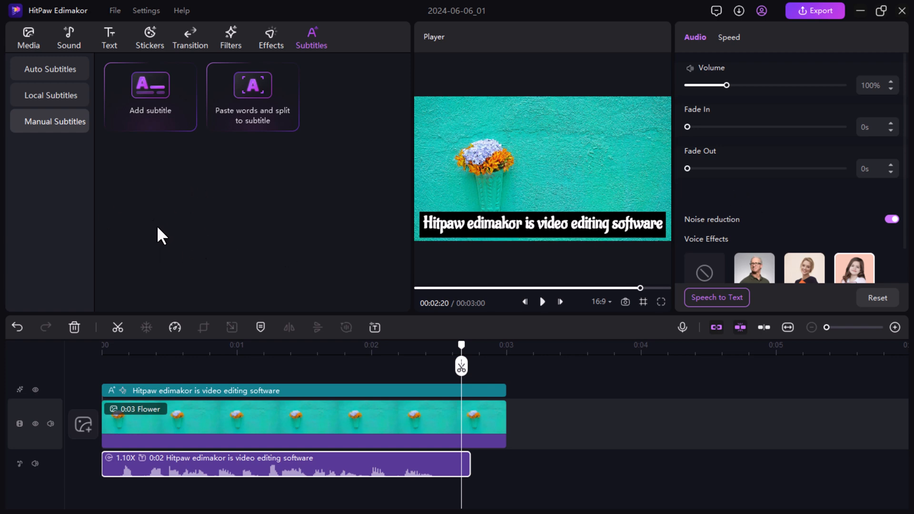
pyautogui.moveTo(820, 10)
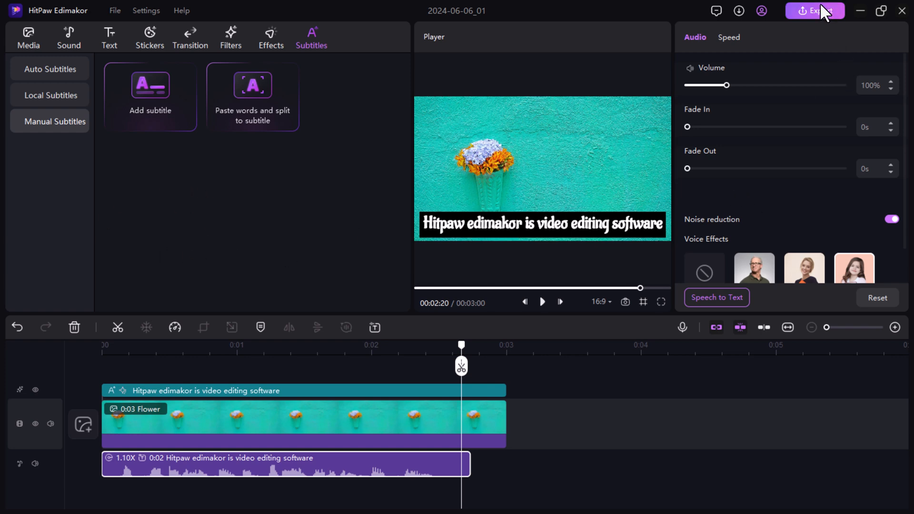
pyautogui.moveTo(824, 18)
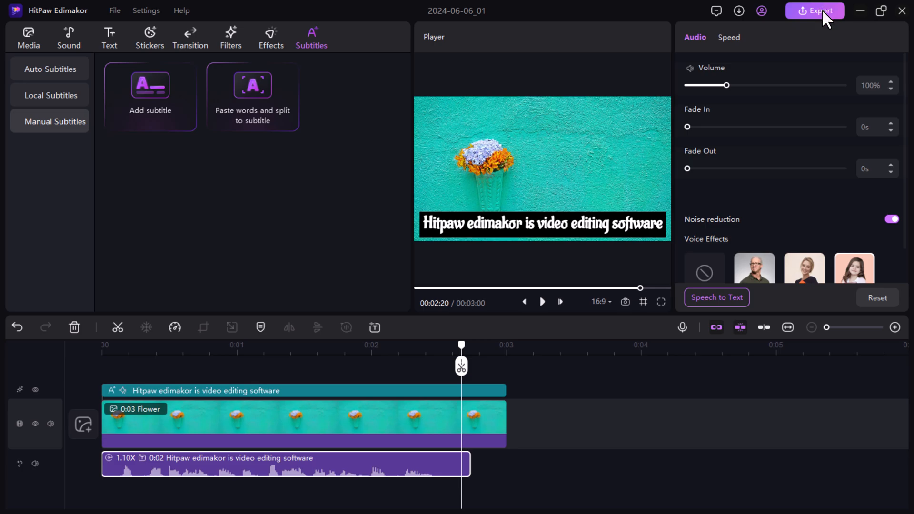
# Export the flower project from the General settings as a 4K, 50 fps H264 MP4
pyautogui.click(814, 11)
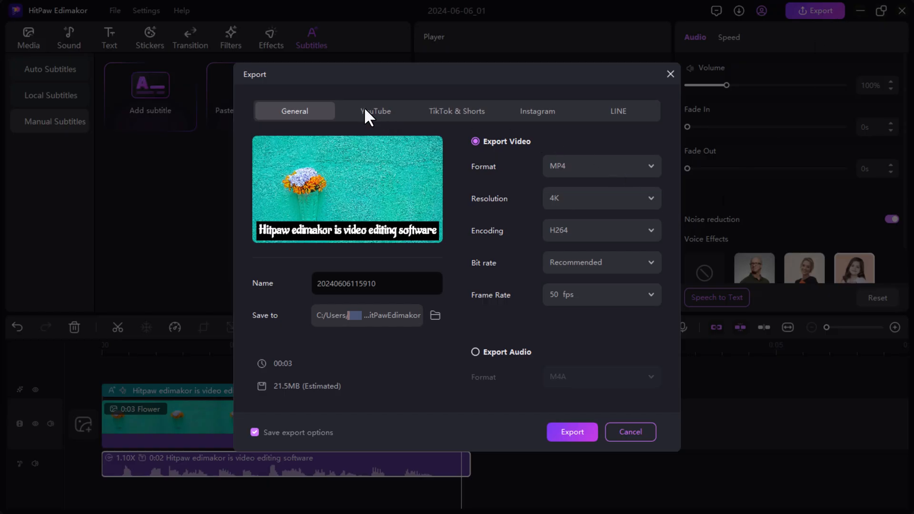
pyautogui.click(457, 111)
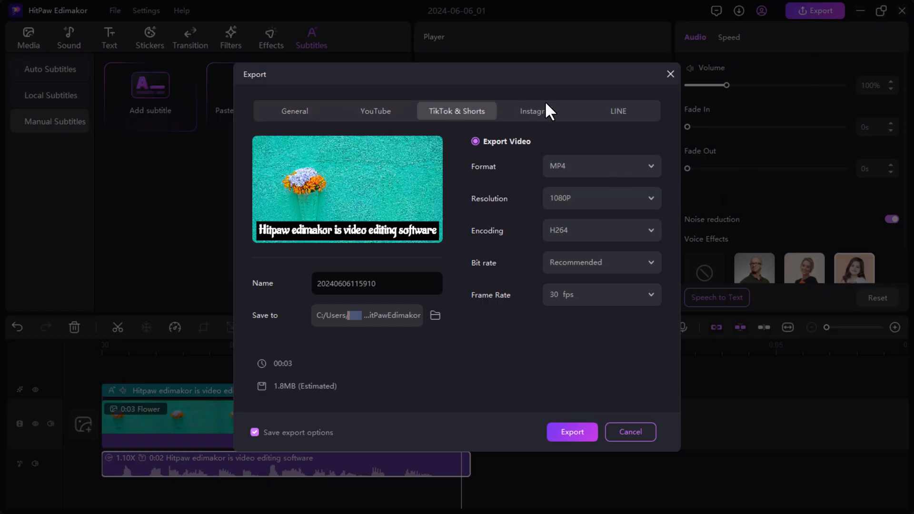
pyautogui.click(618, 111)
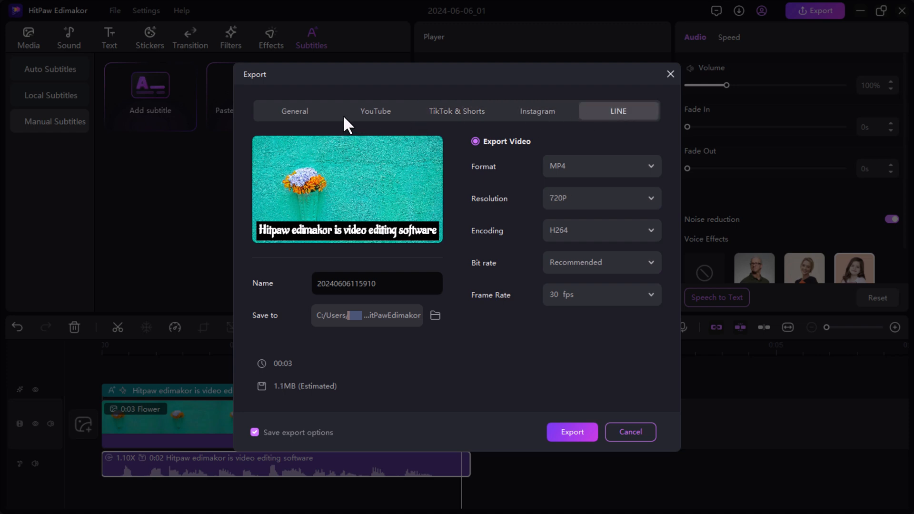
pyautogui.click(601, 166)
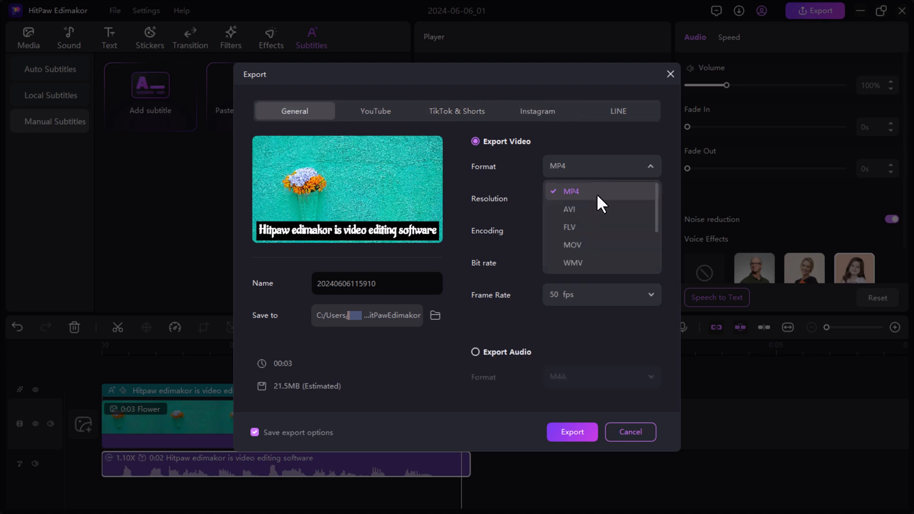
pyautogui.scroll(-3)
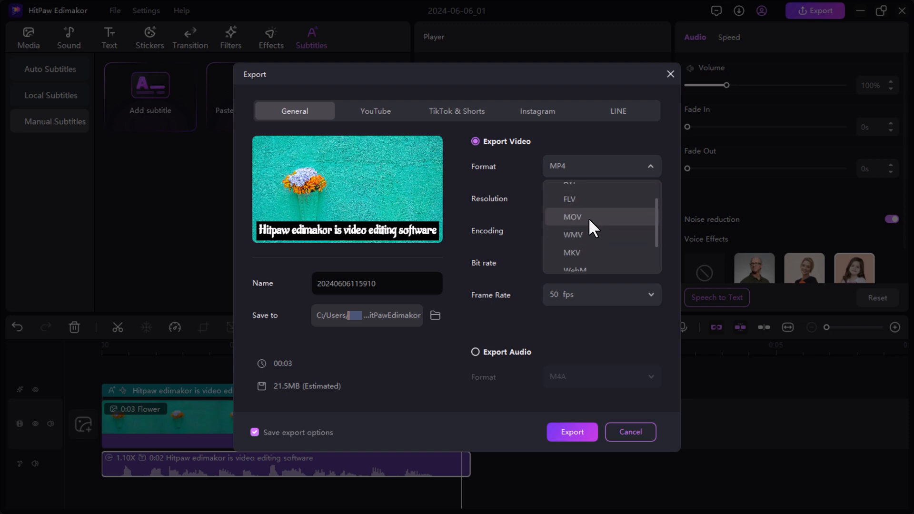
pyautogui.click(600, 166)
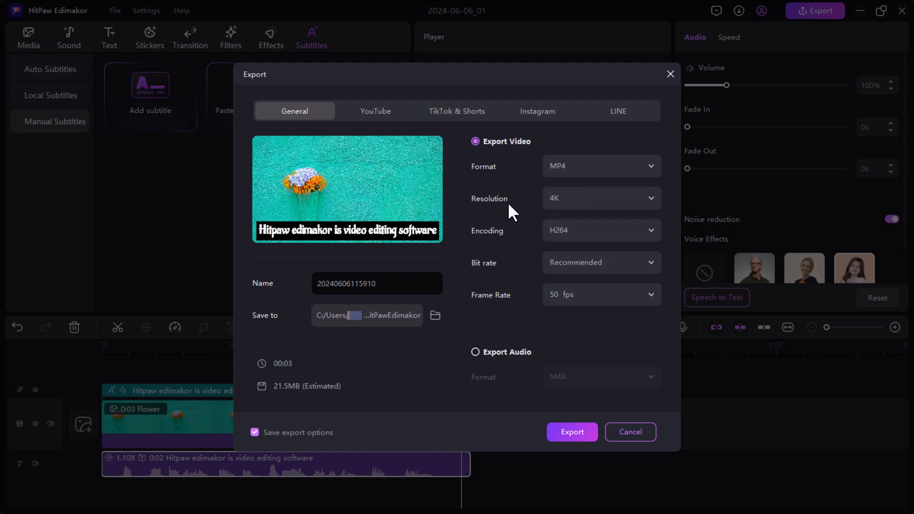
pyautogui.moveTo(597, 242)
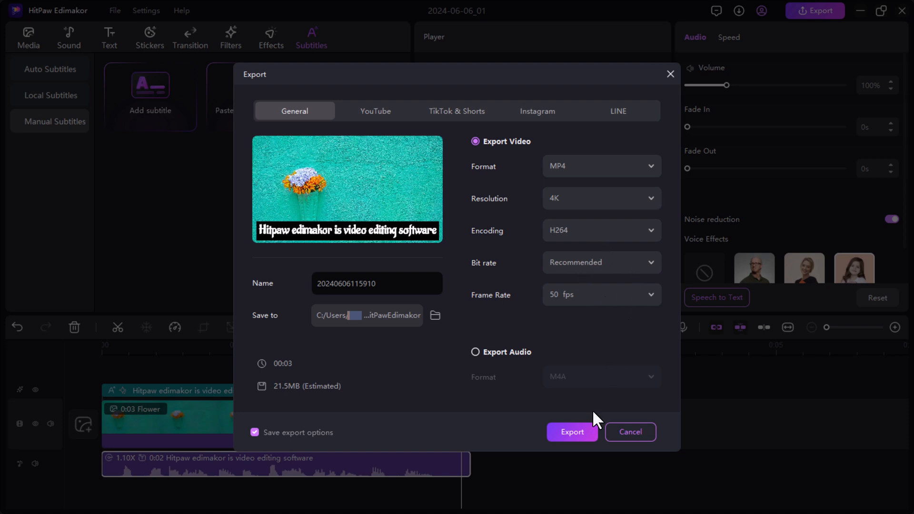
pyautogui.click(572, 431)
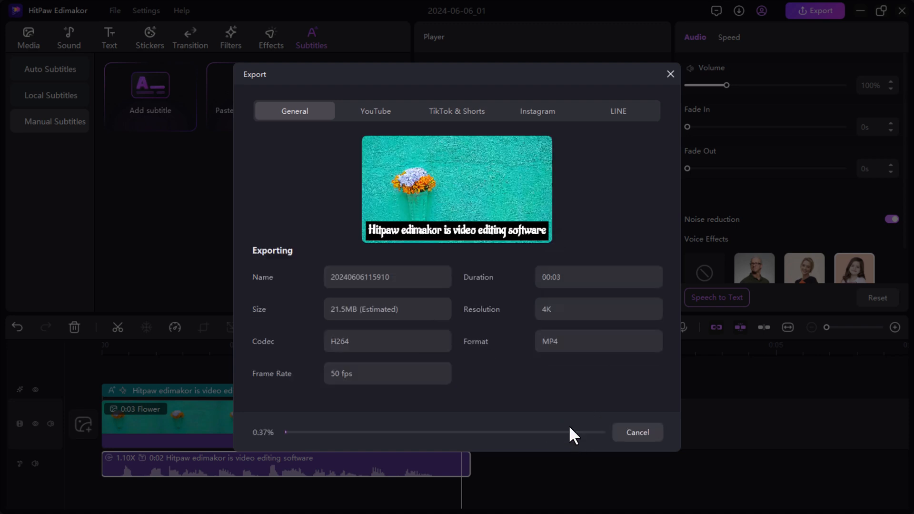